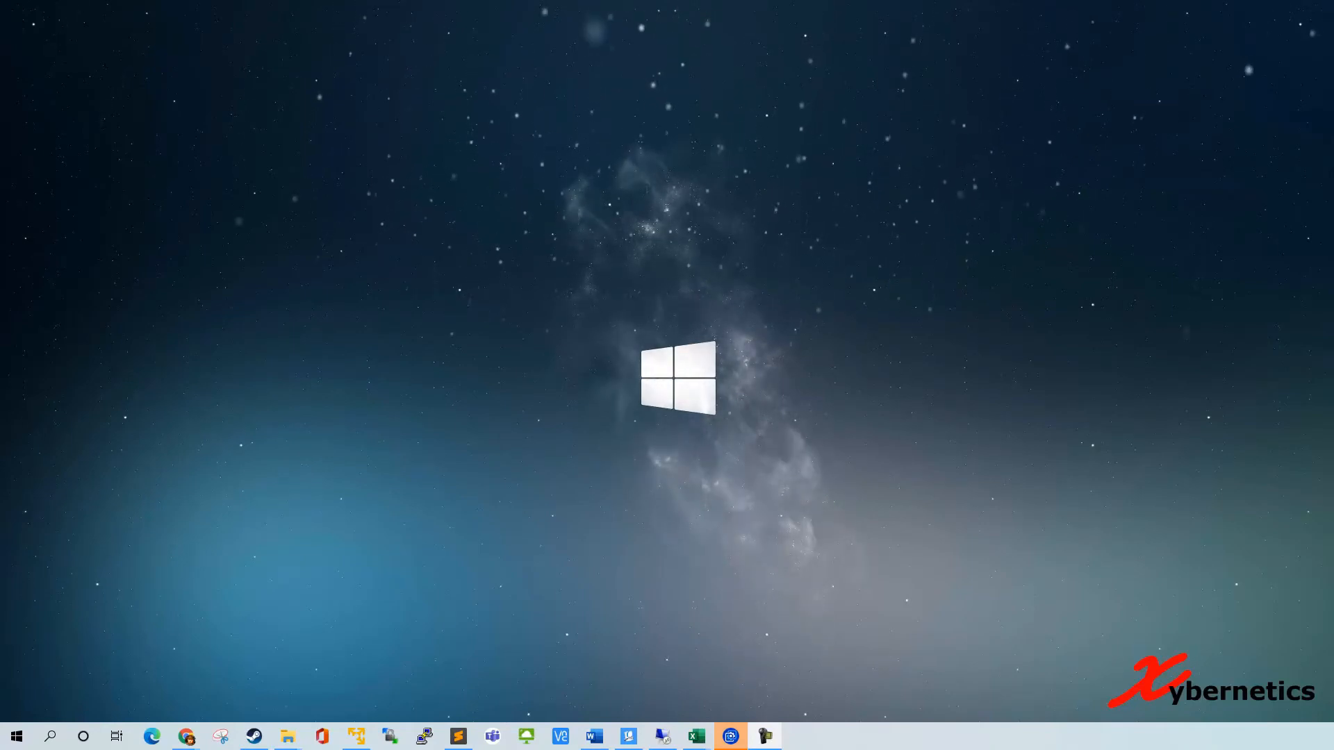
Step: Launch Chrome and focus the Google search box for a 'google console' query
left_click(184, 737)
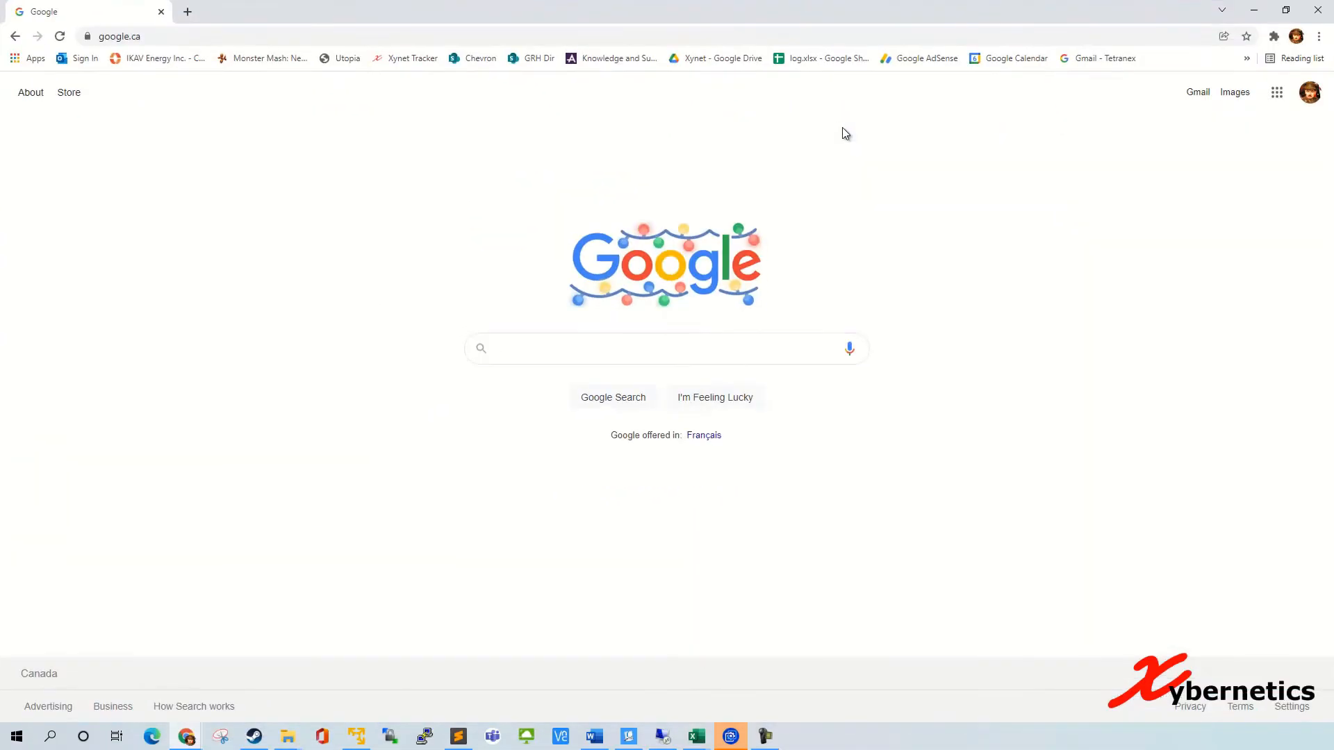
left_click(659, 349)
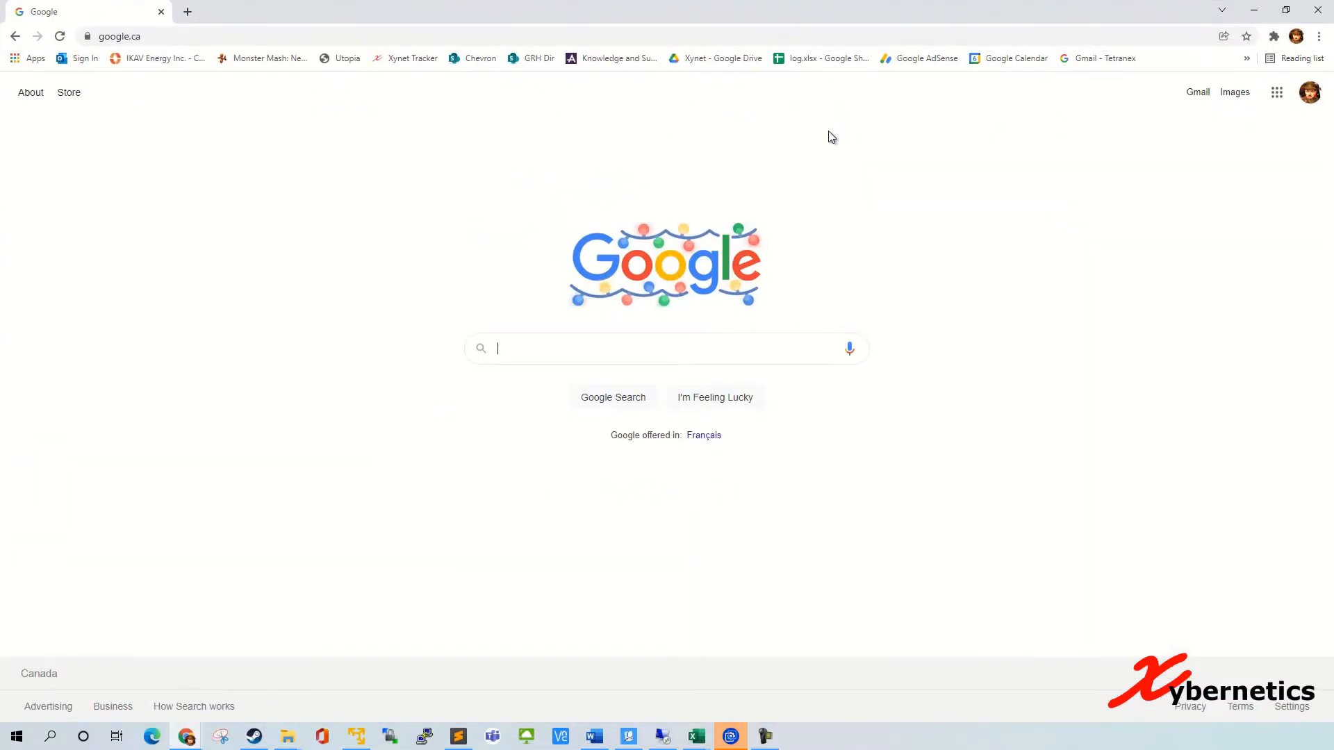
mouse_move(253, 302)
type("google console")
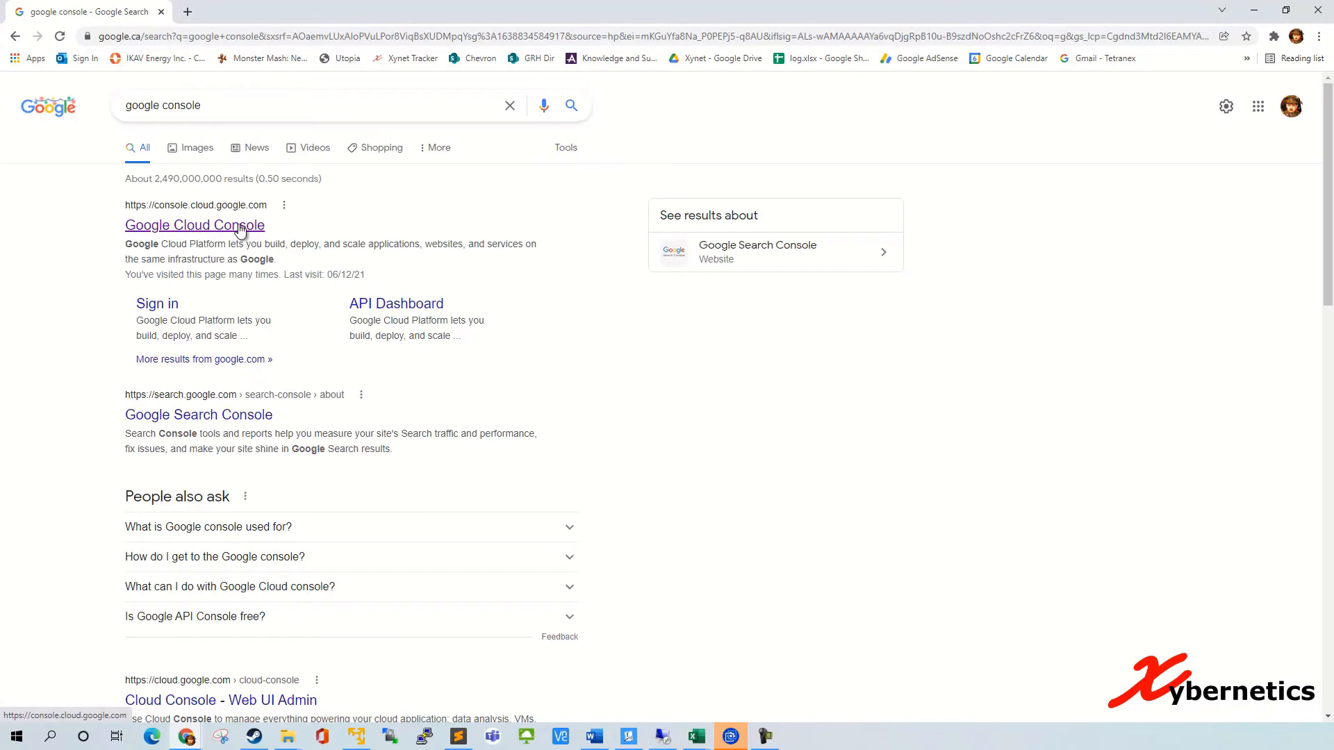
Step: Follow the Google Cloud Console search result to reach the My Project 6804 dashboard
left_click(193, 225)
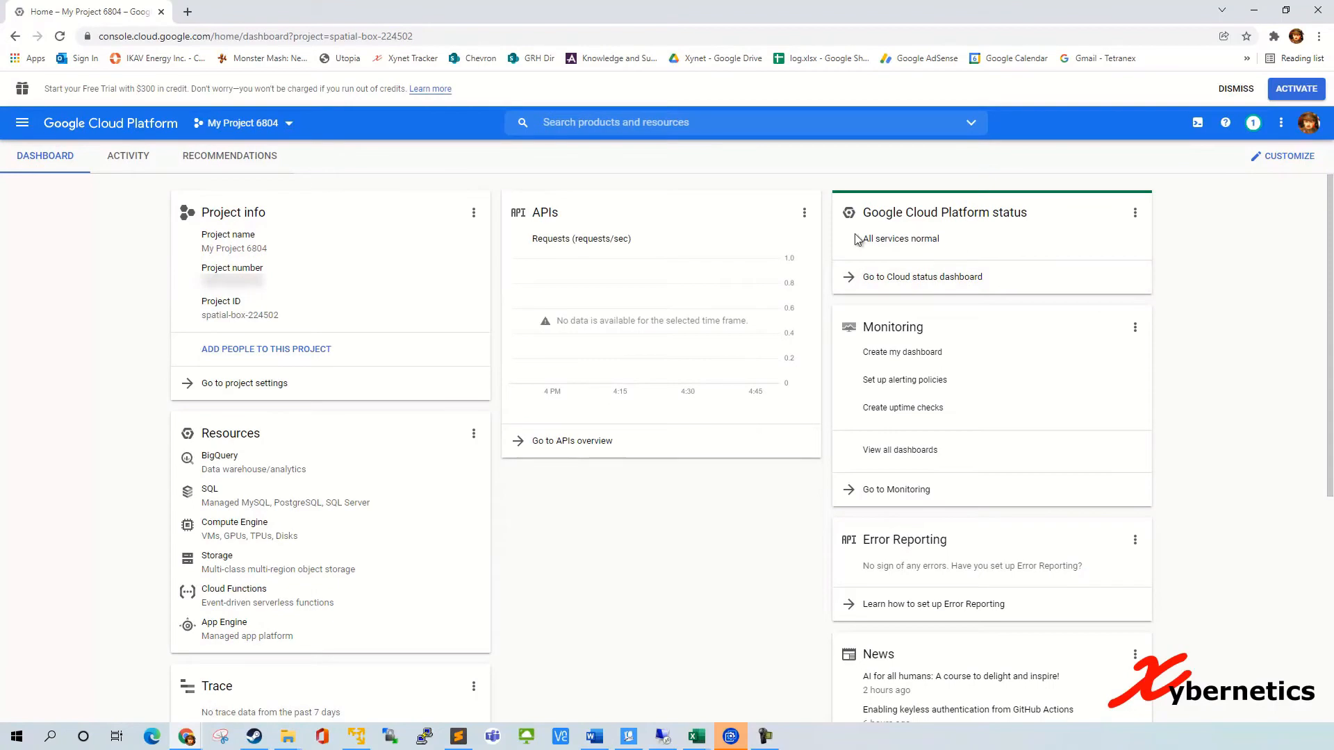
mouse_move(1290, 206)
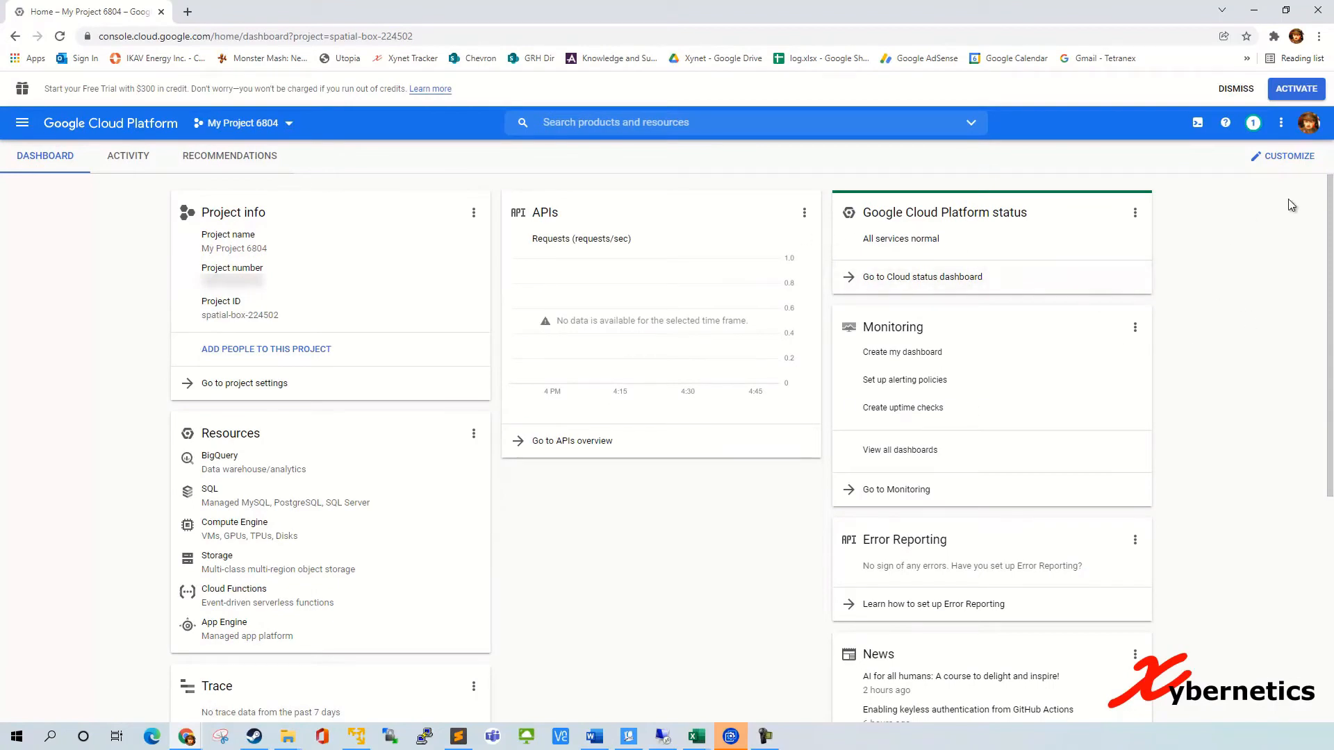
mouse_move(1177, 271)
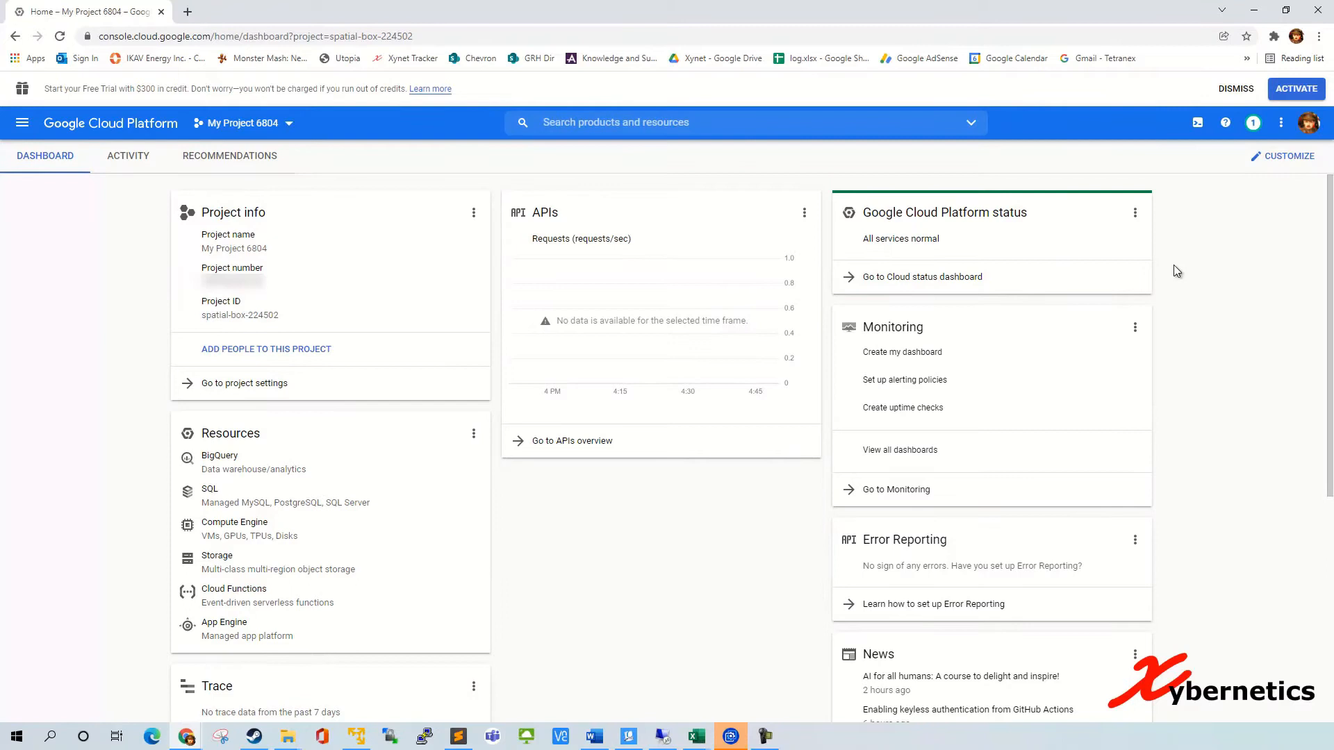
mouse_move(634, 261)
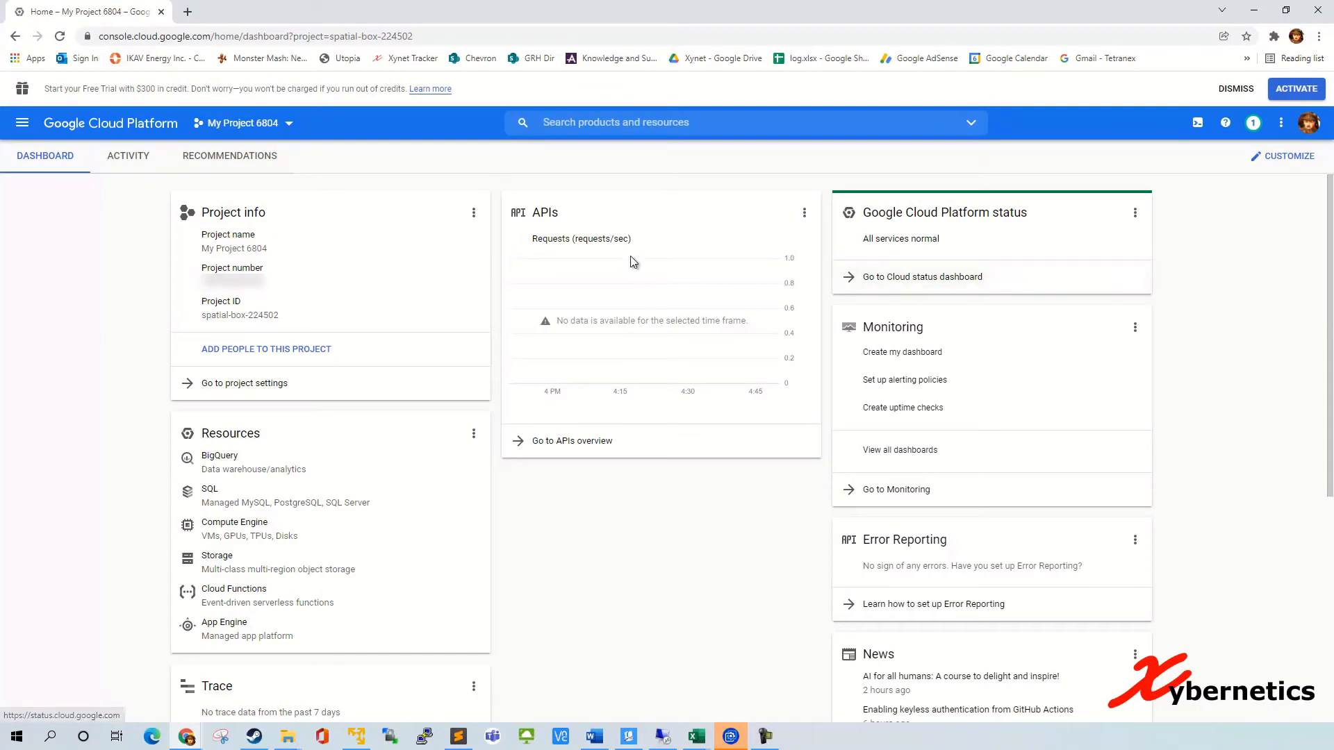
mouse_move(751, 568)
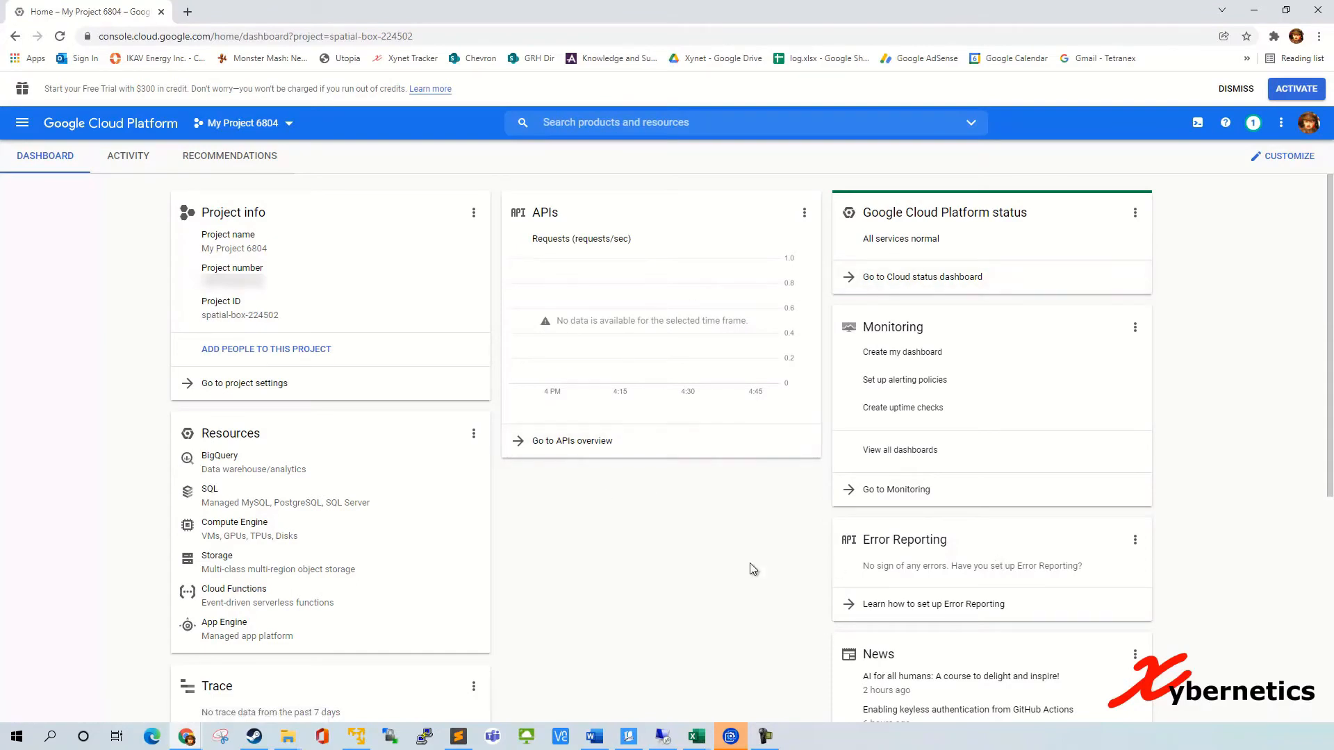
mouse_move(667, 528)
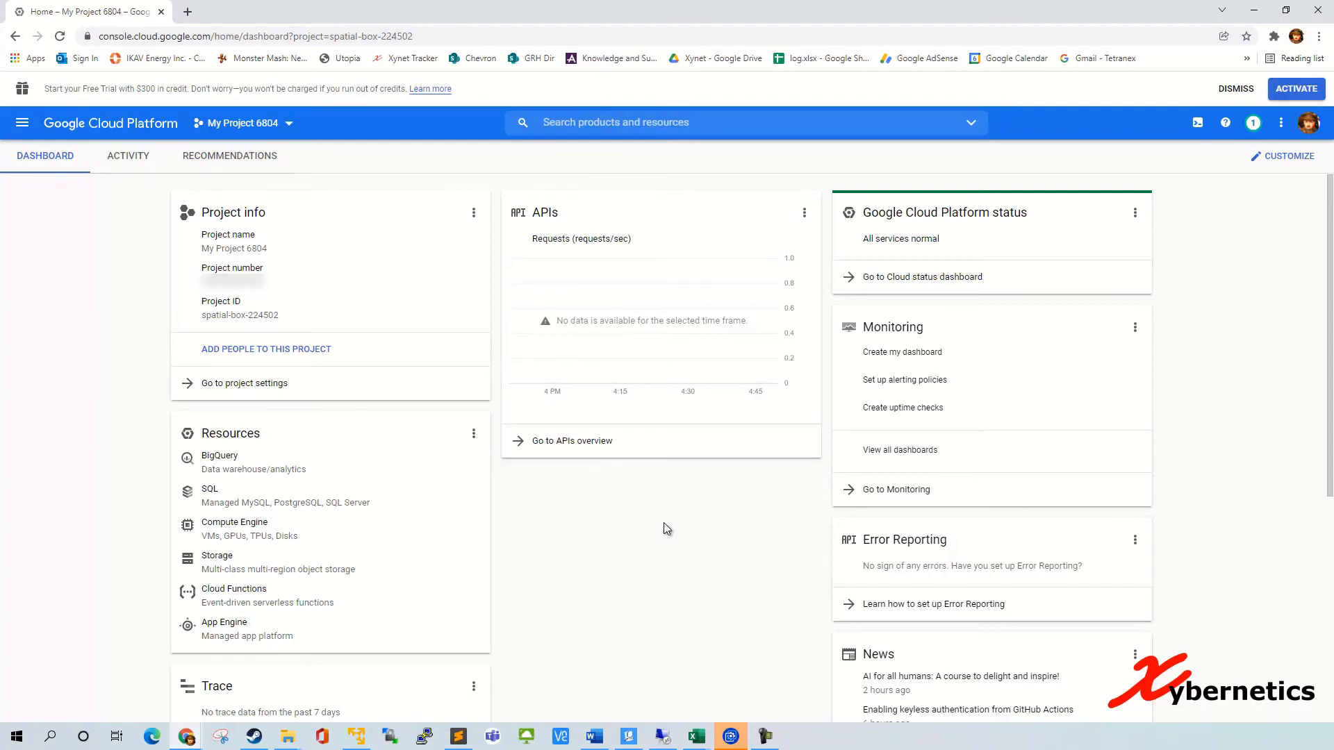
mouse_move(610, 533)
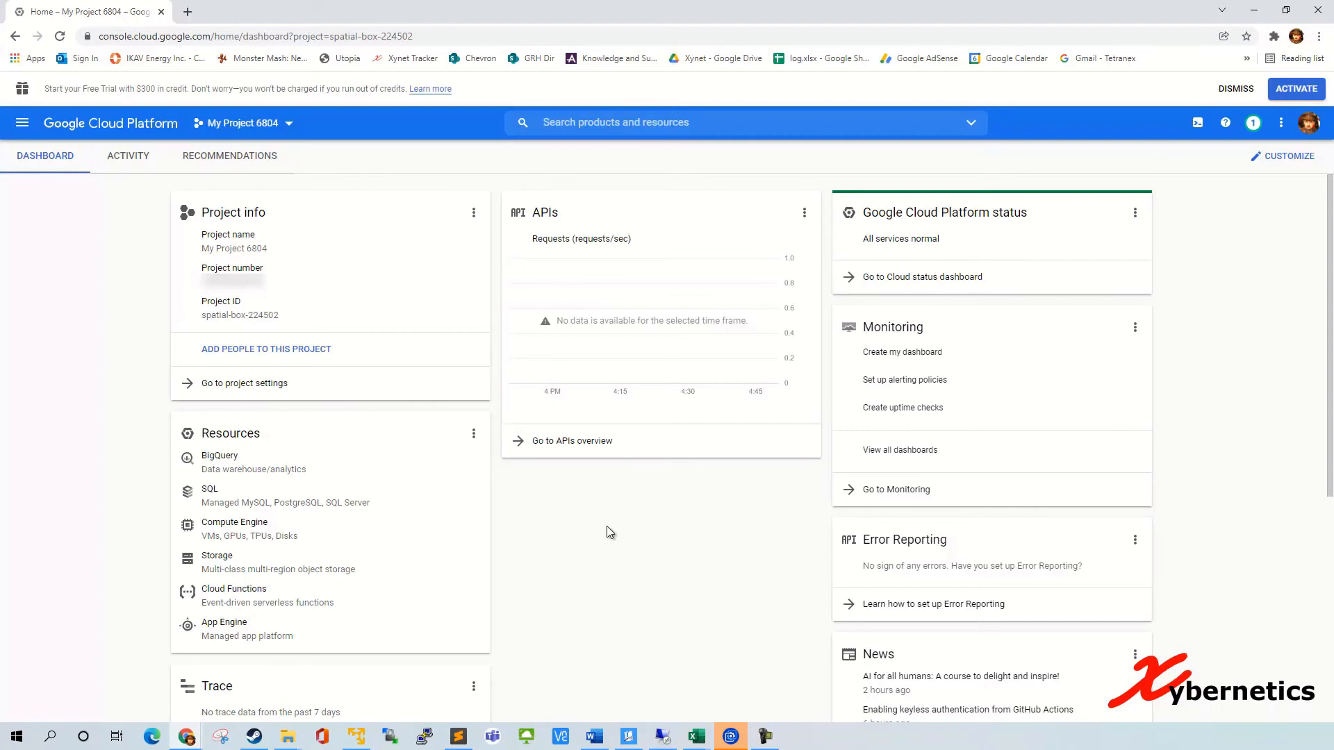
mouse_move(713, 572)
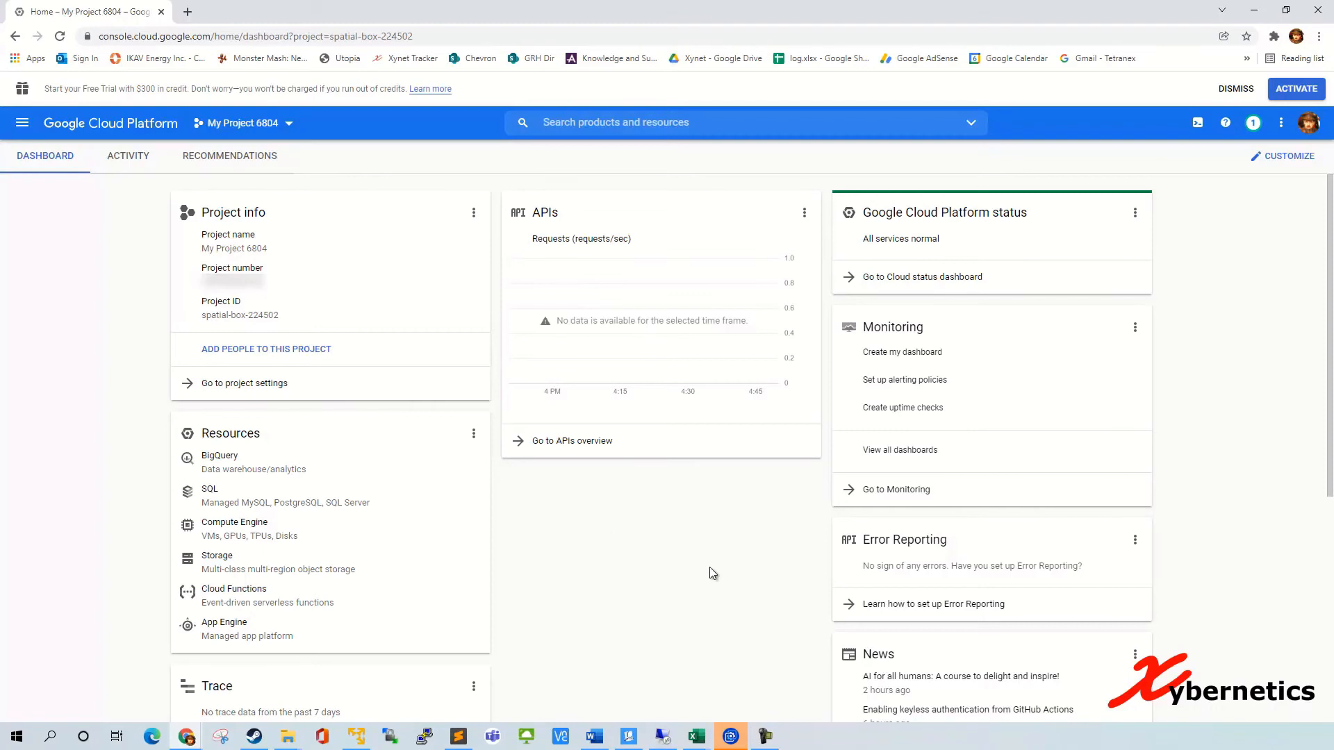
mouse_move(669, 519)
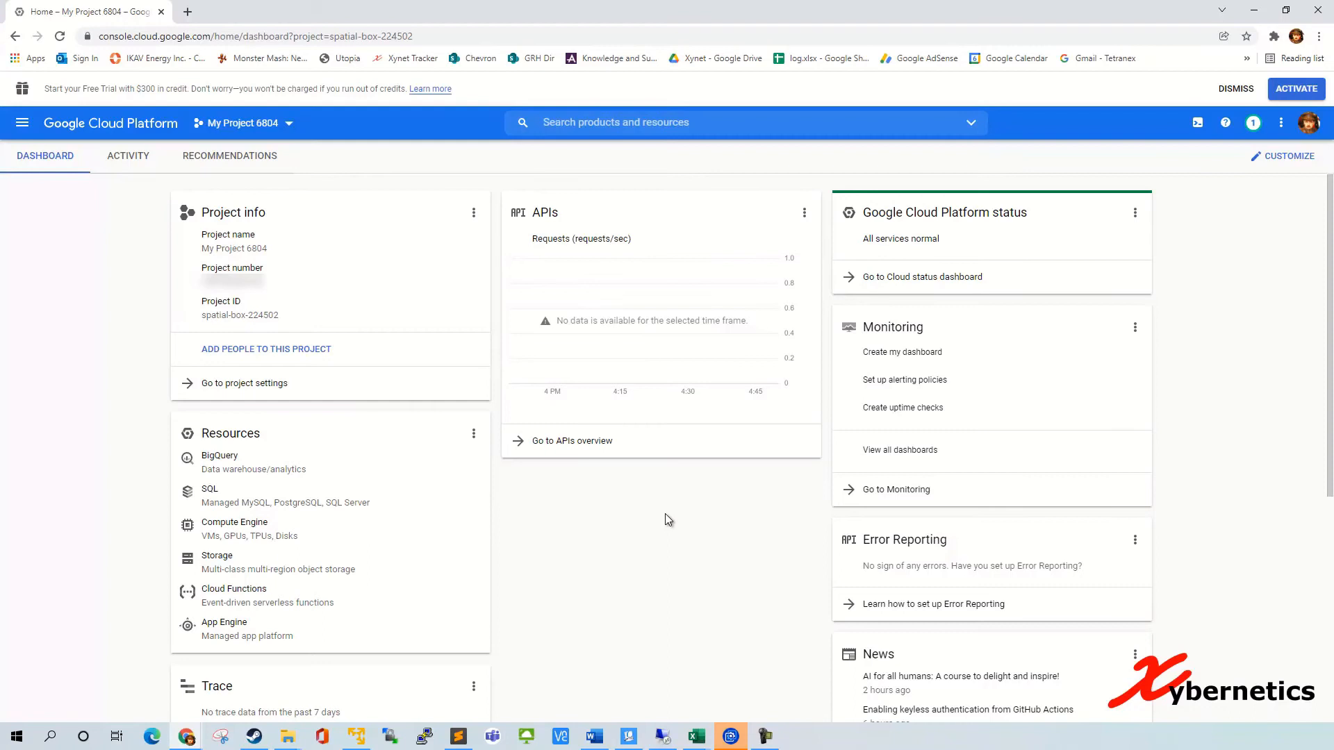
mouse_move(630, 613)
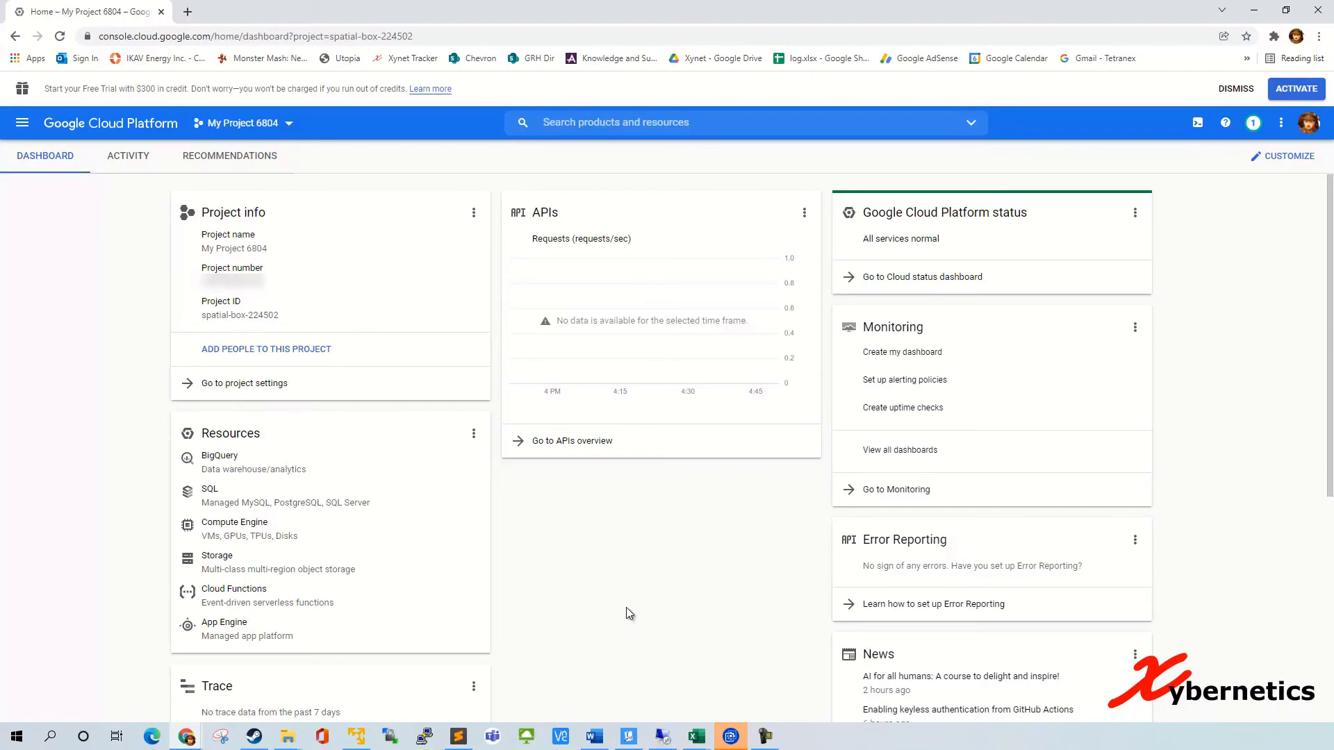
mouse_move(627, 598)
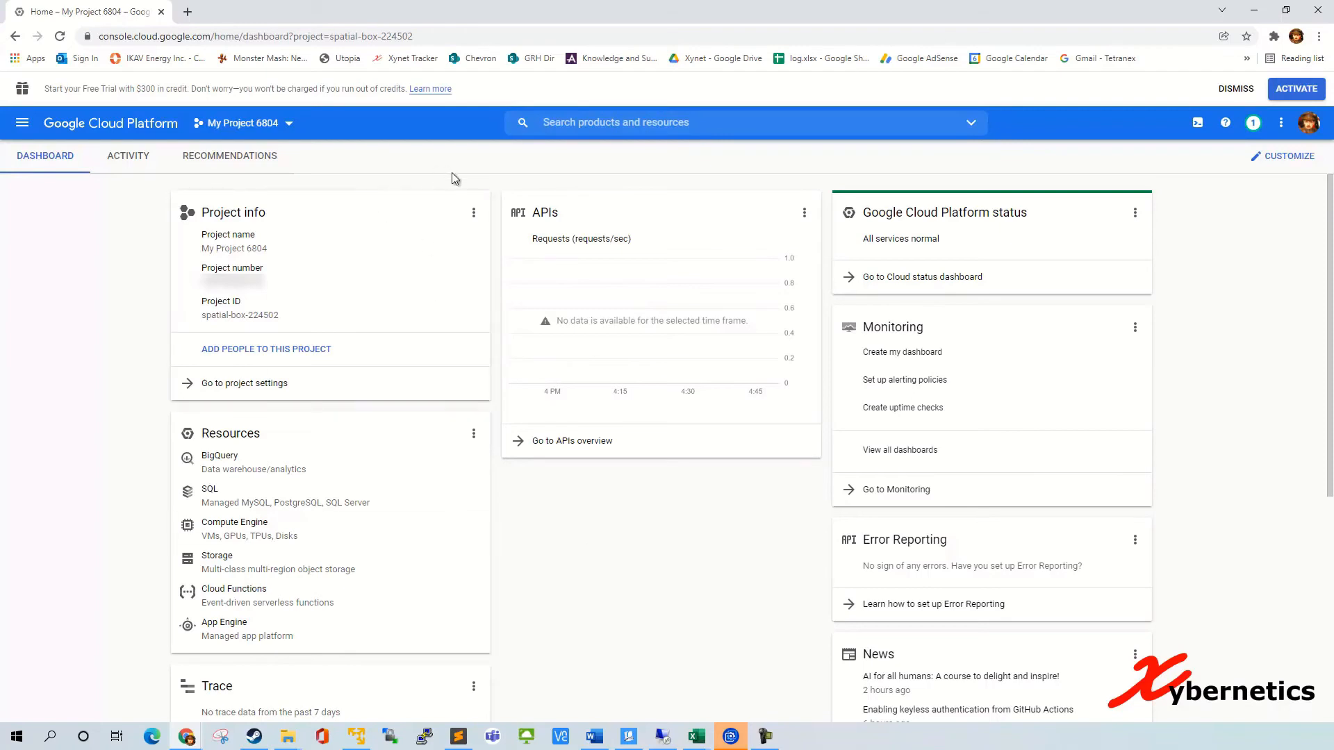
mouse_move(447, 178)
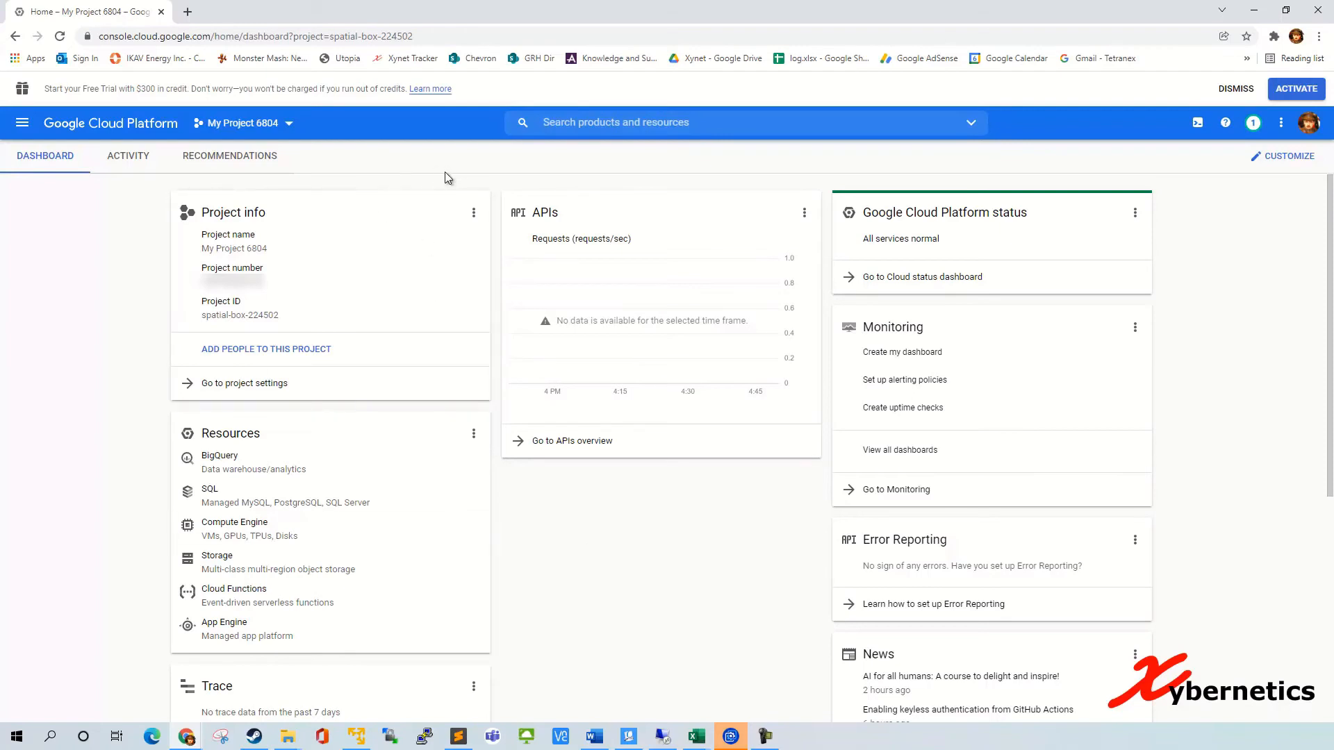
mouse_move(442, 175)
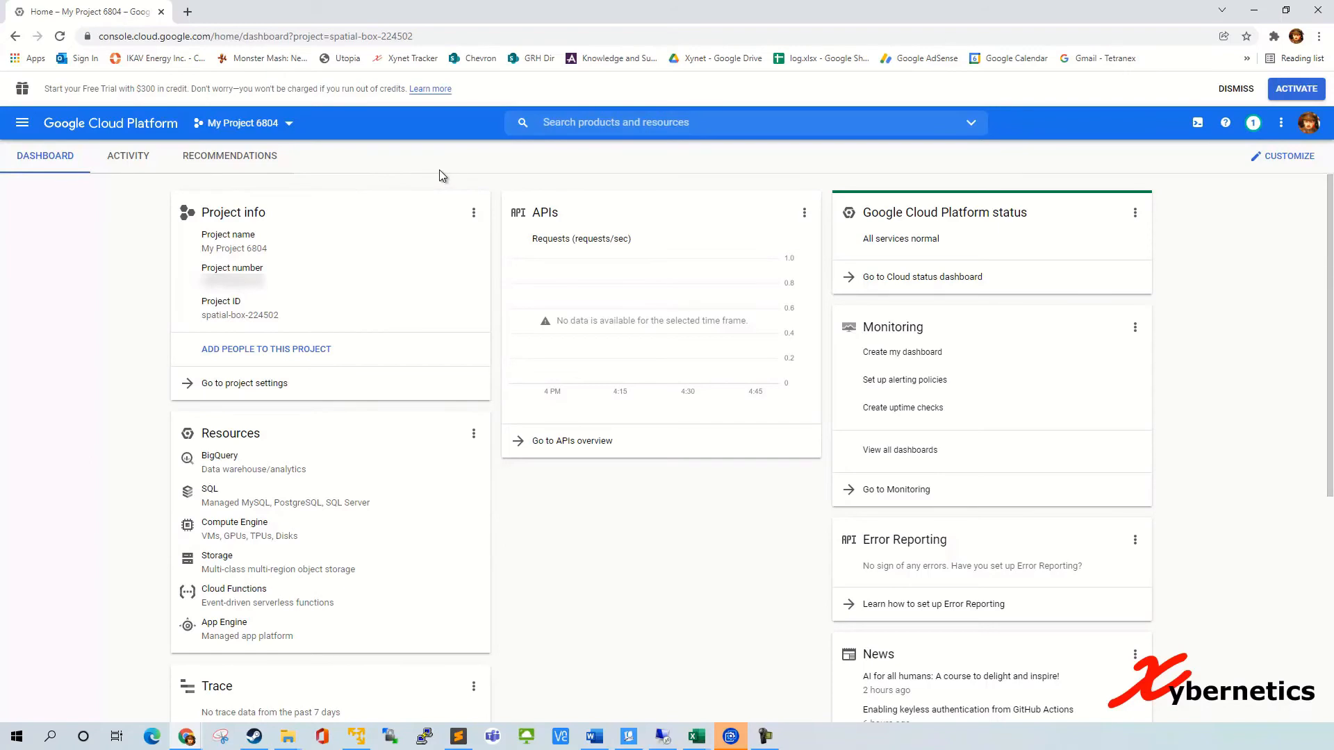
Step: Visit the New Project form from the project selector, noting 13 projects left in quota, and return
left_click(245, 122)
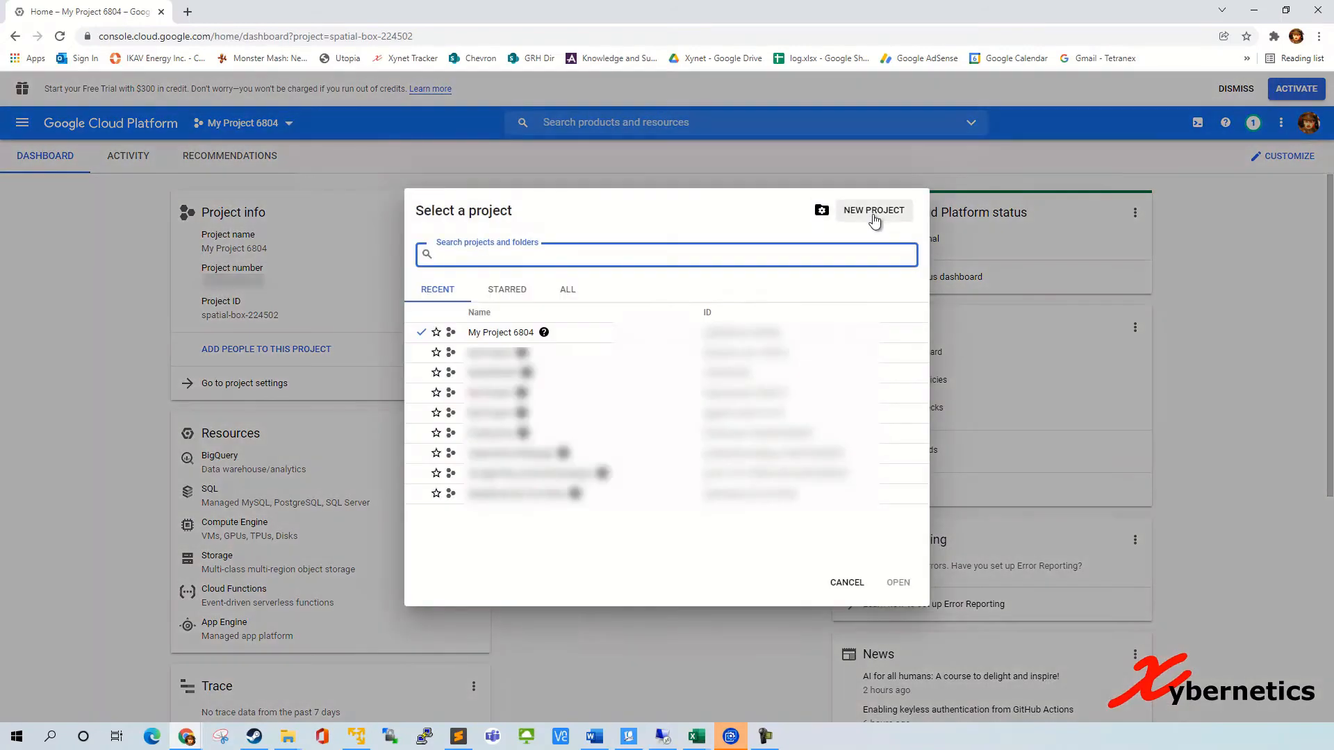
left_click(872, 210)
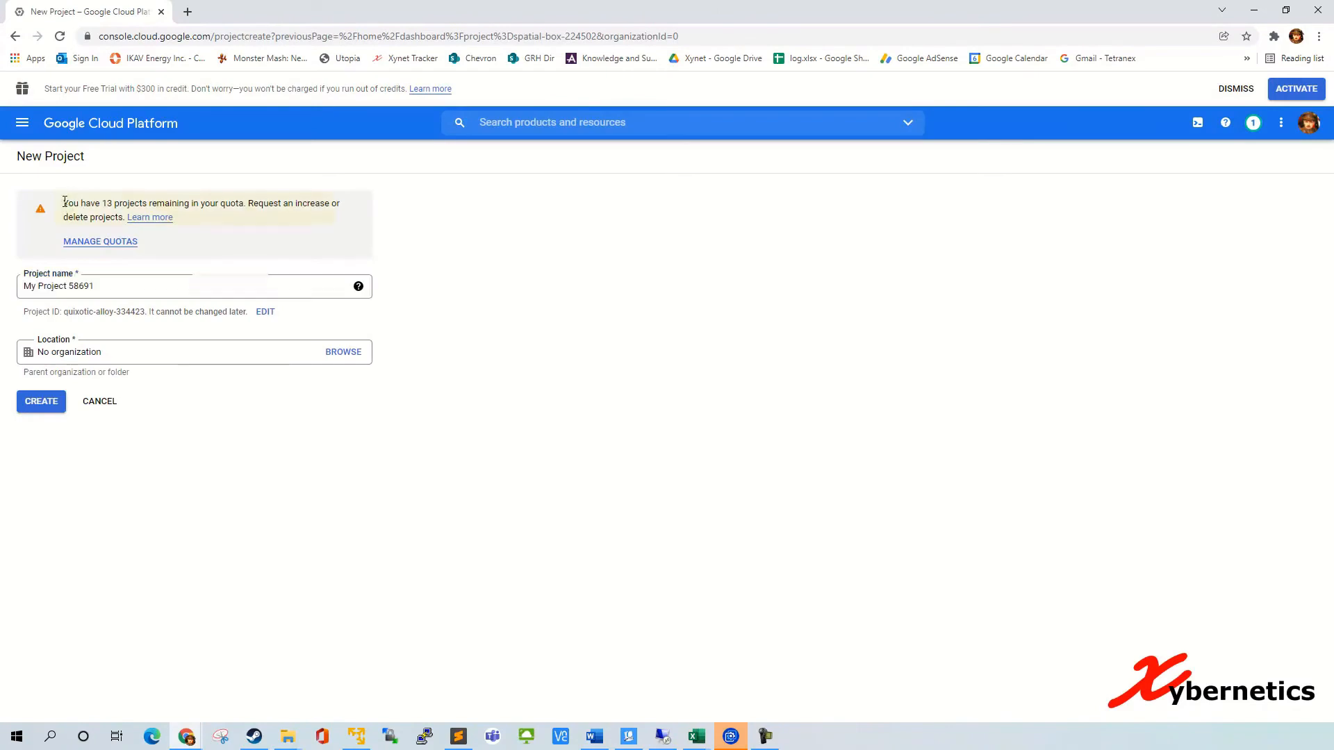
left_click_drag(62, 203, 335, 217)
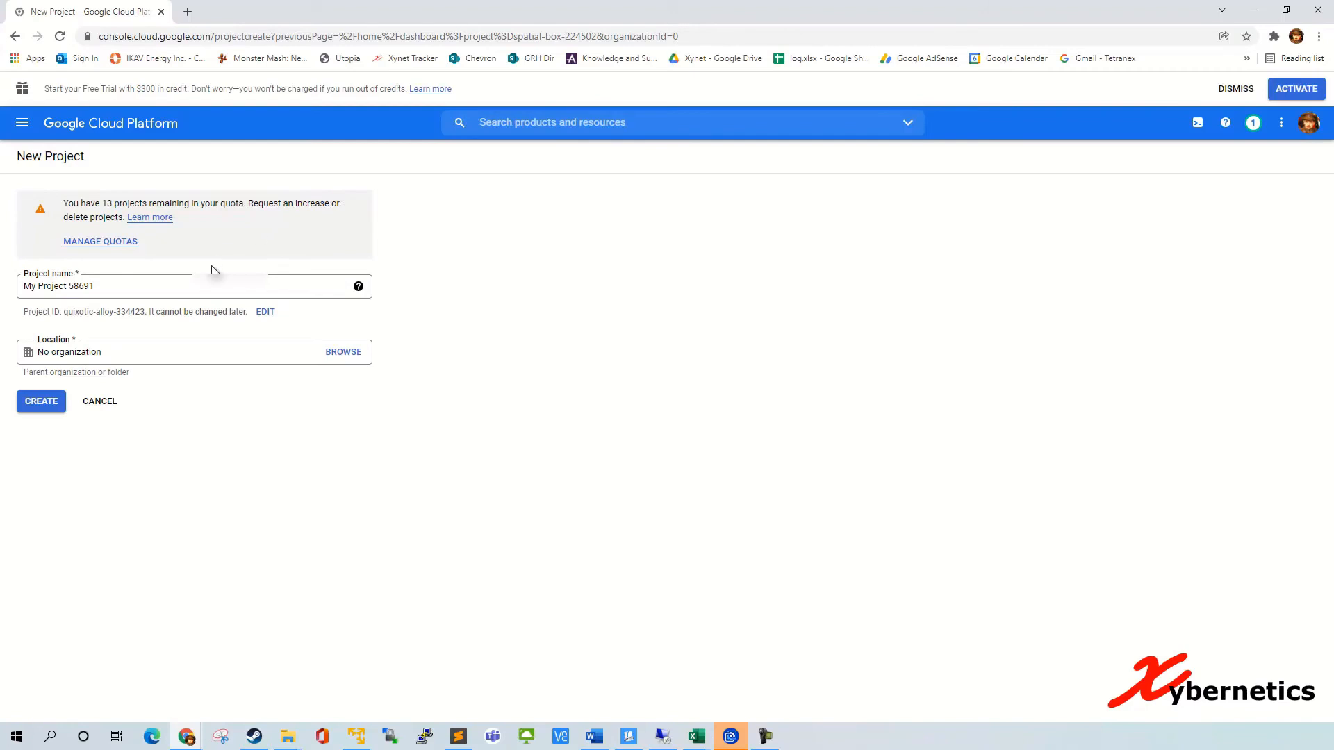
left_click(100, 401)
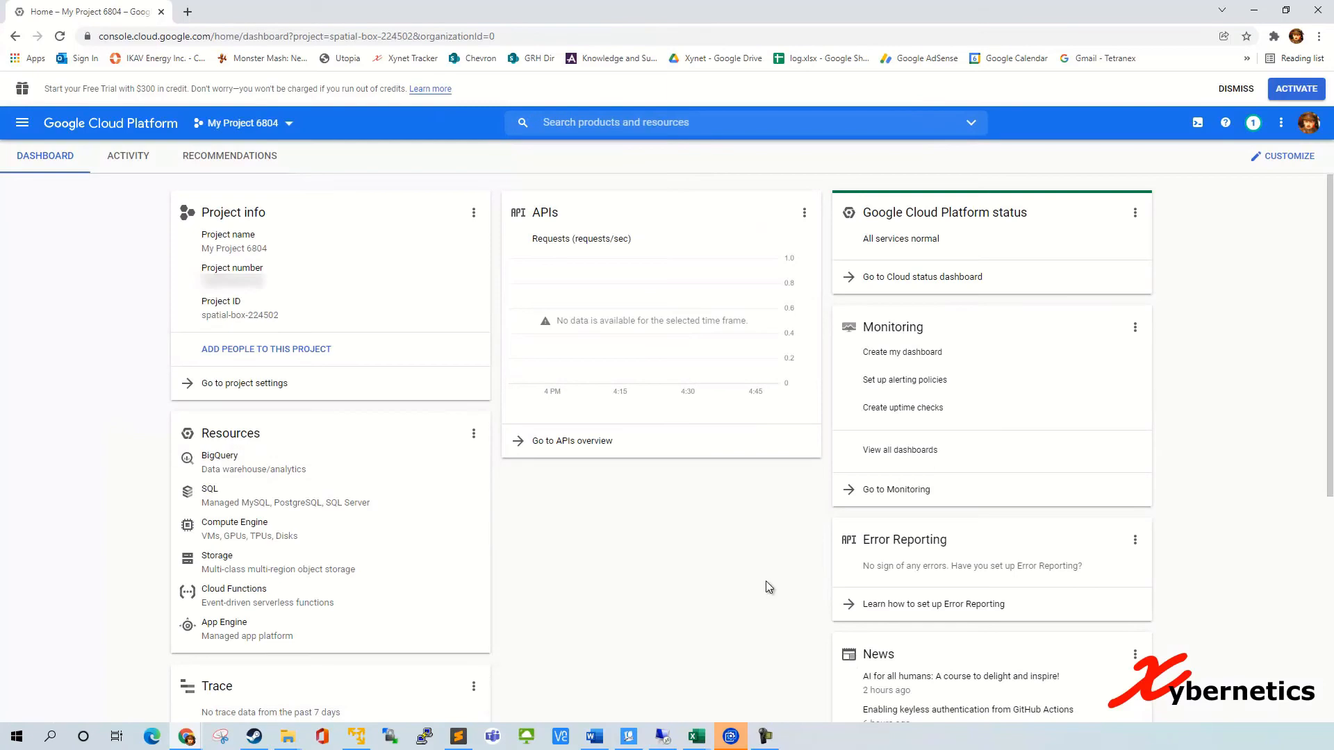
Step: Select the project name My Project 6804 and bring up the Settings and utilities menu
double_click(233, 247)
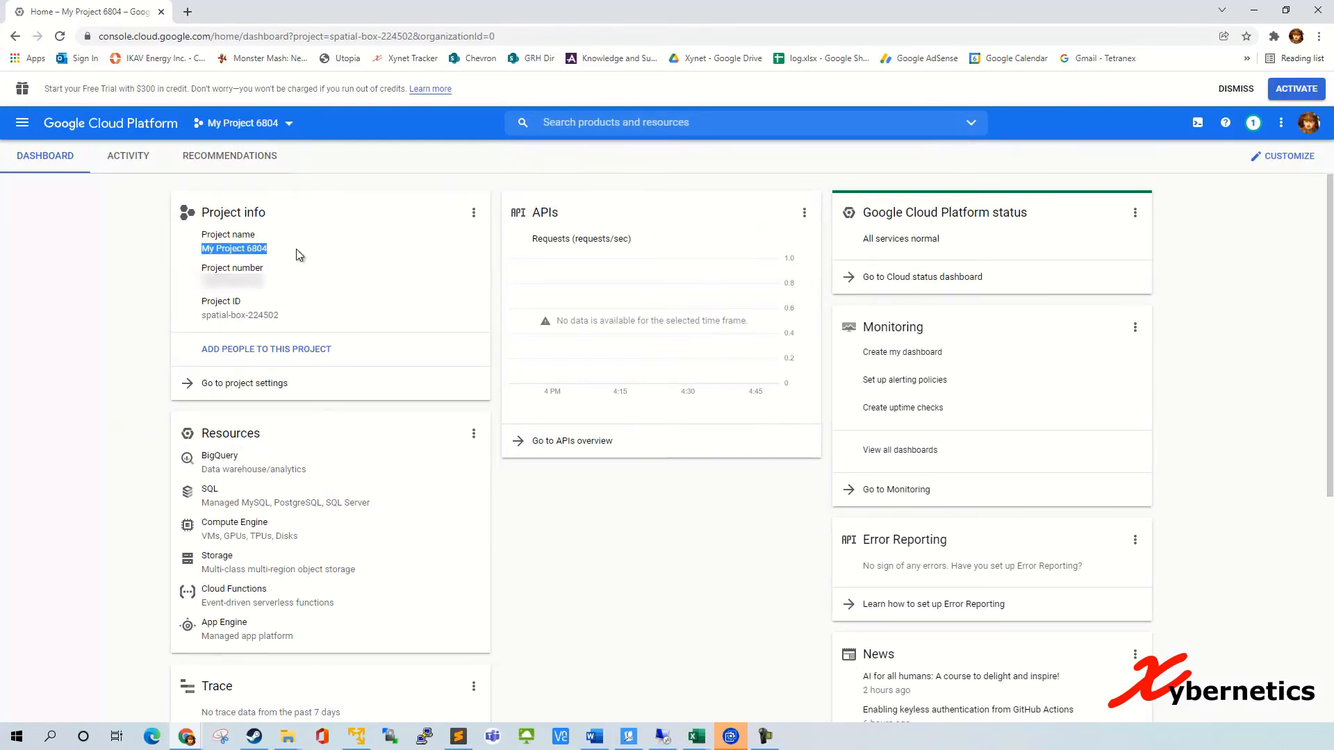
mouse_move(417, 360)
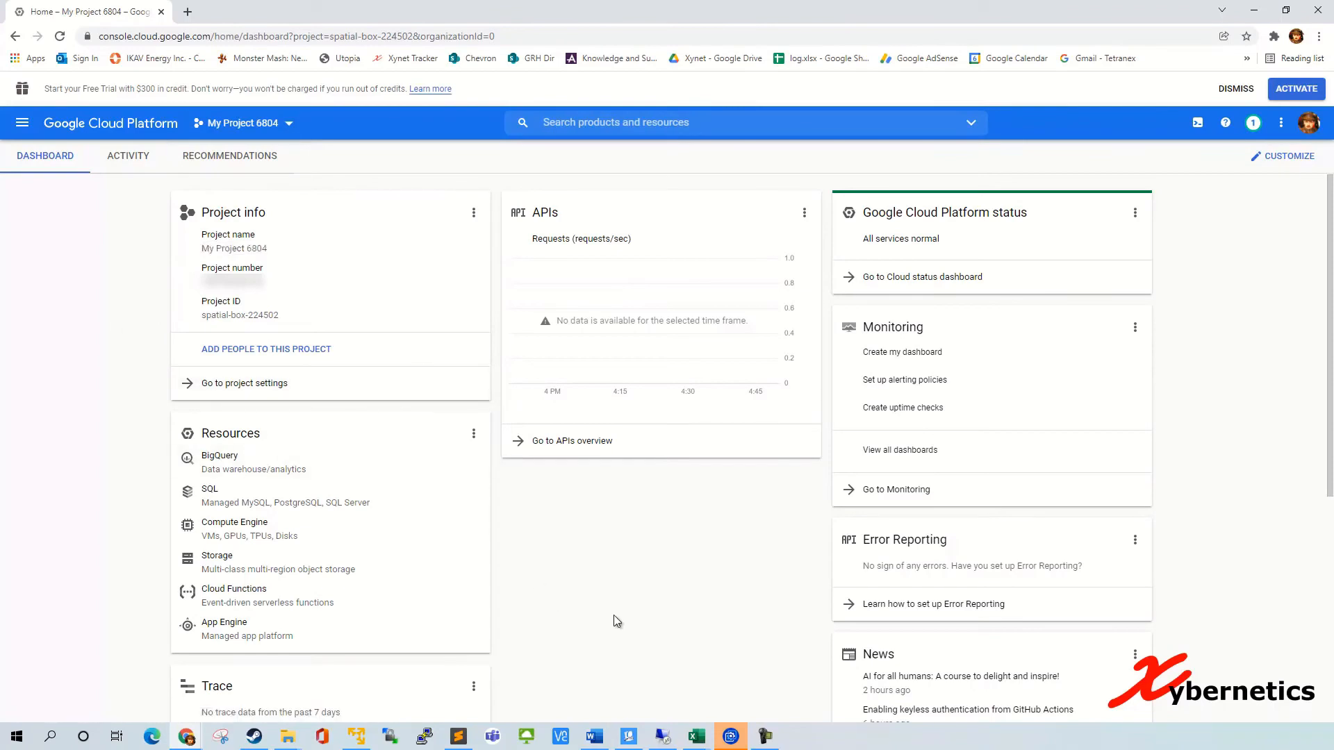
mouse_move(1263, 153)
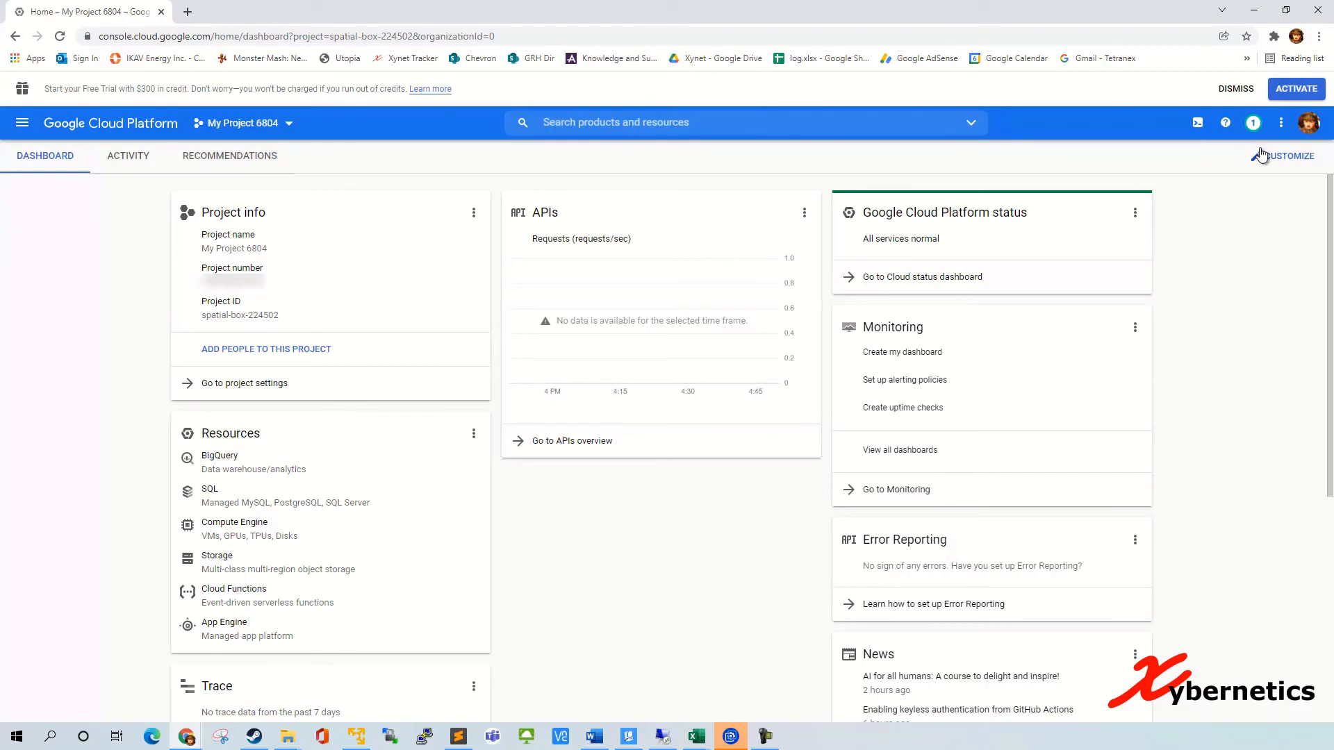
mouse_move(1280, 122)
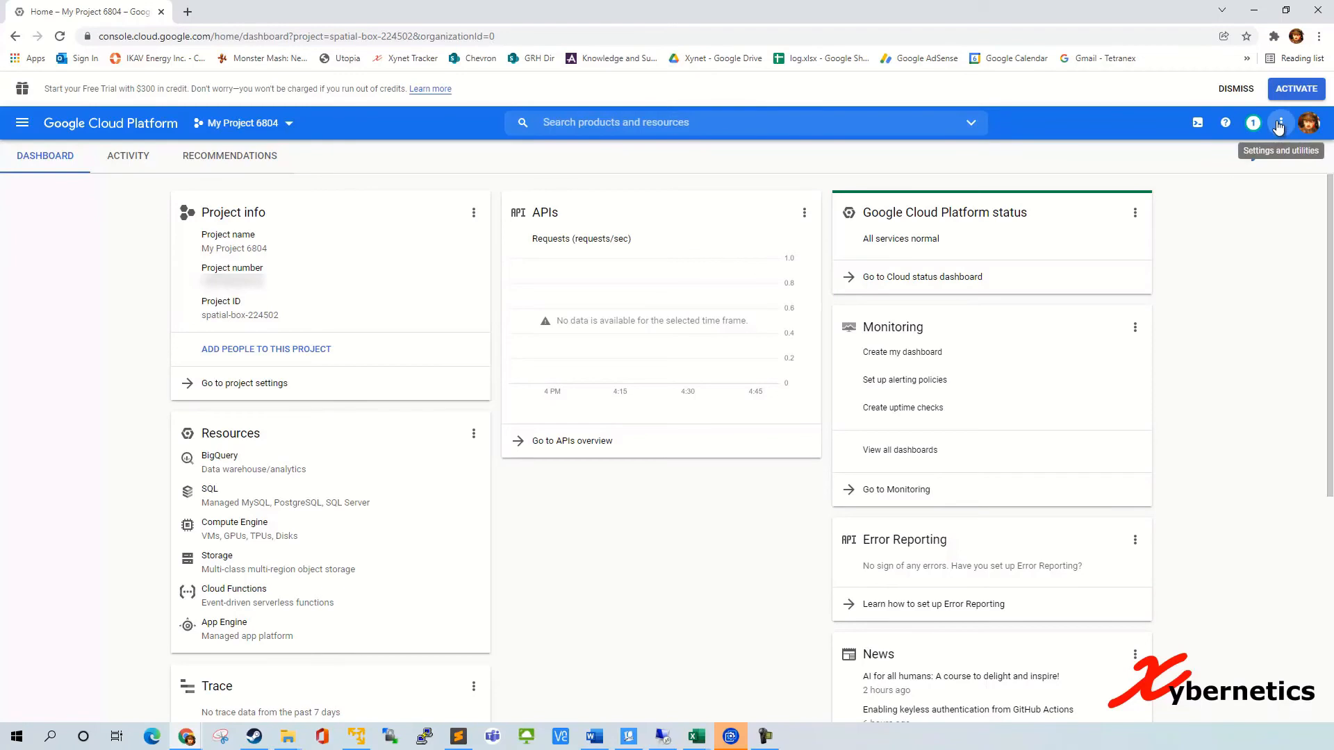
left_click(1279, 123)
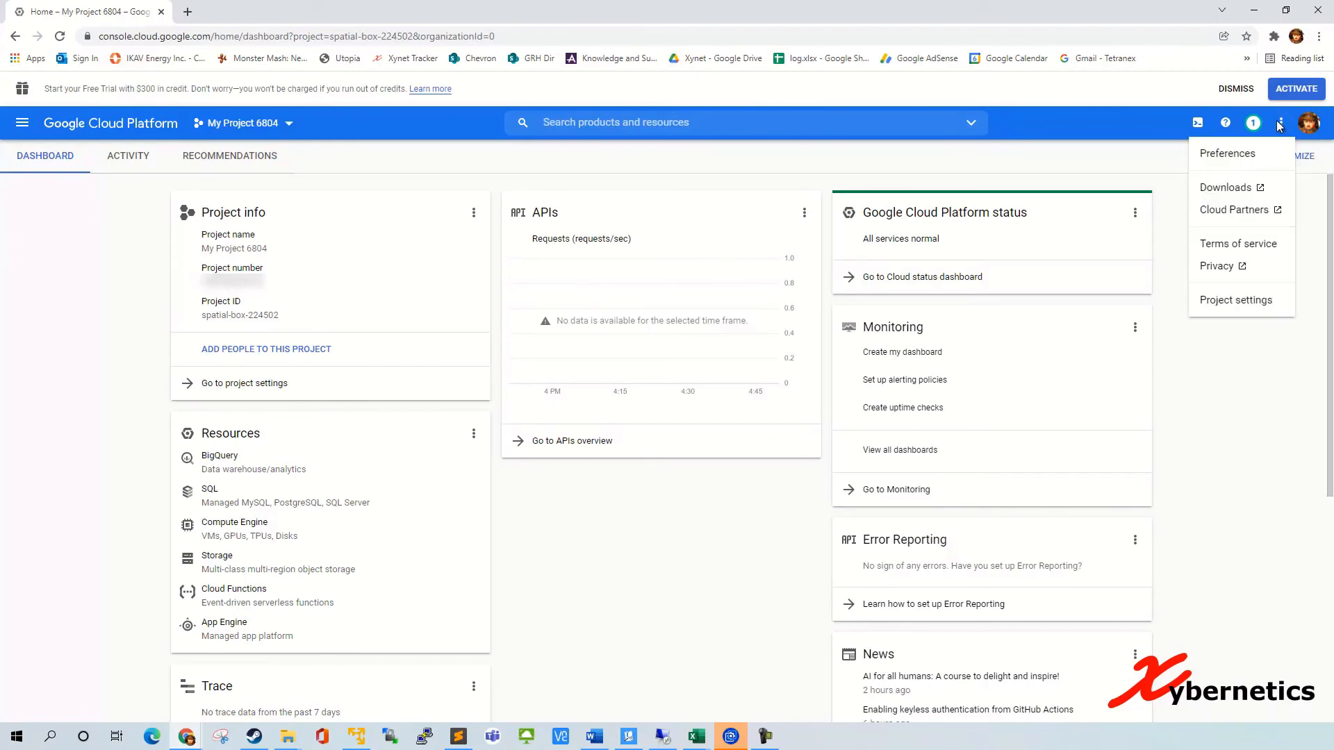
mouse_move(1260, 305)
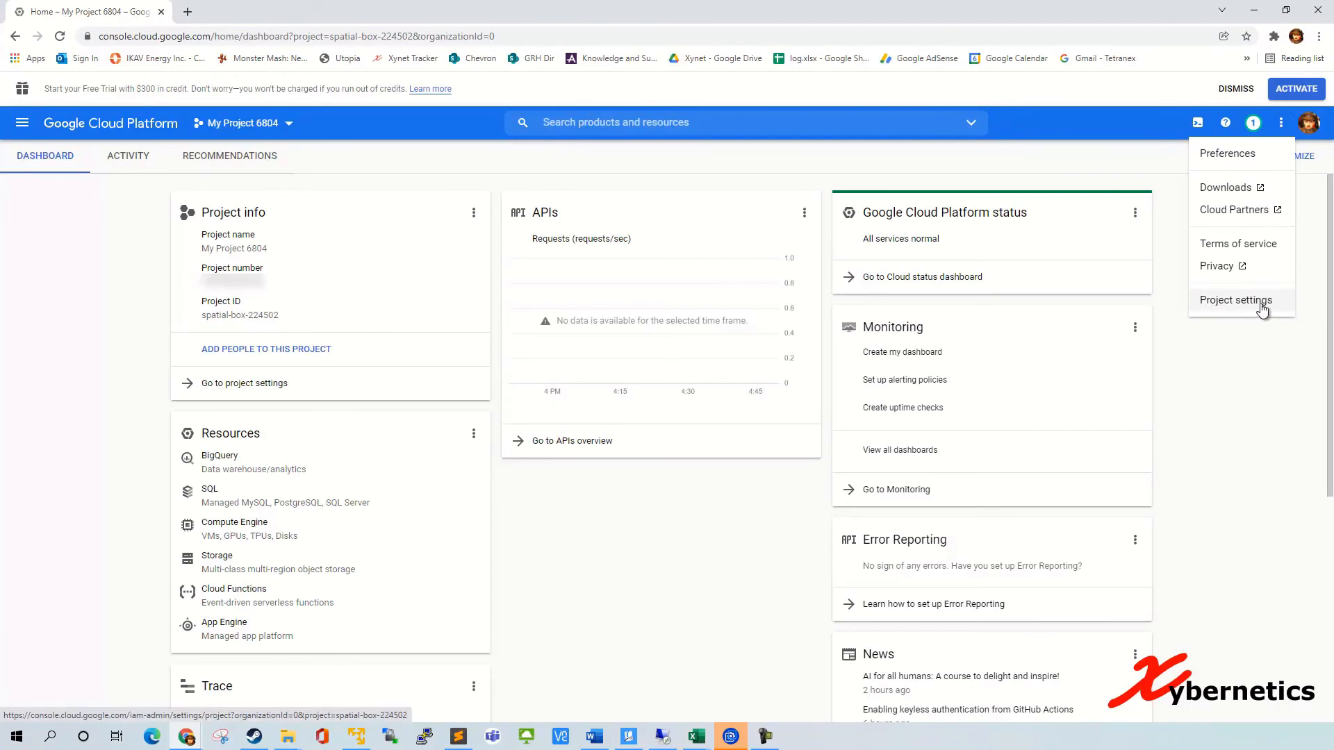
Step: Reach Project settings for My Project 6804 and select its project ID spatial-box-224502 to copy
left_click(1237, 300)
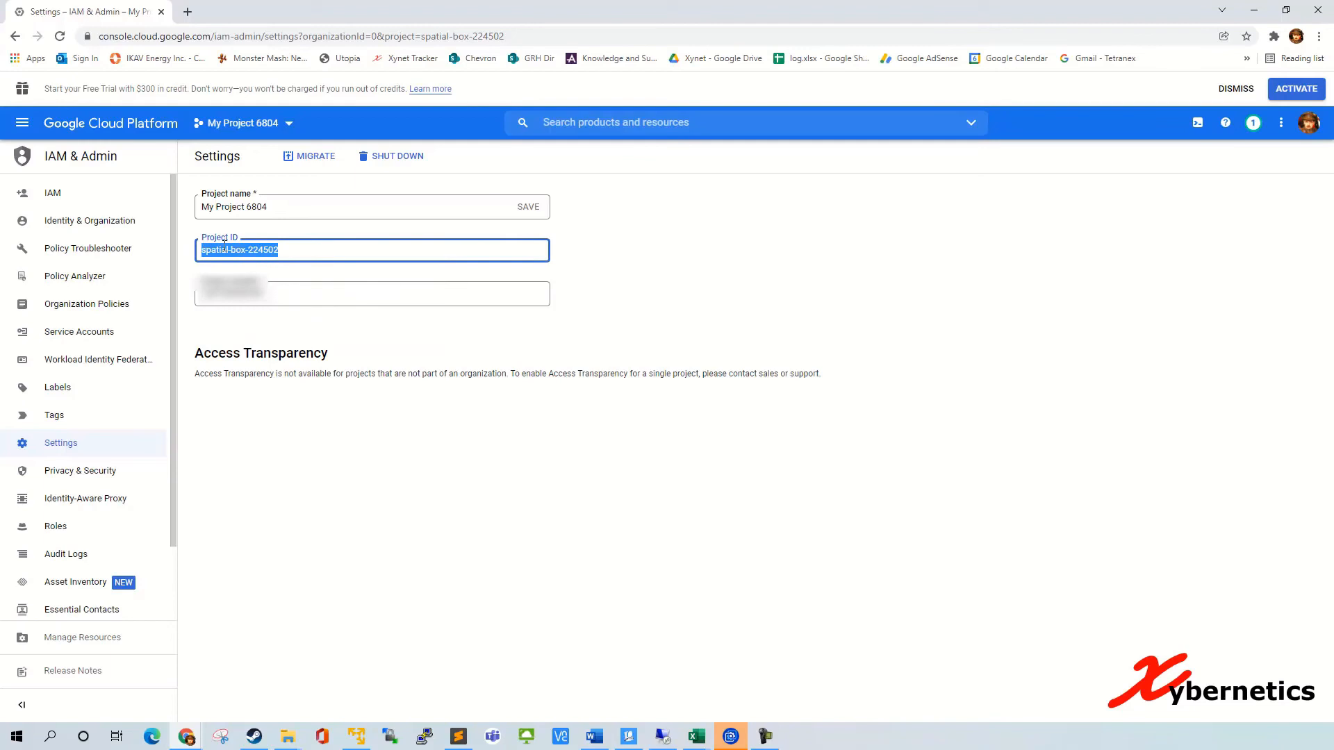
left_click(311, 250)
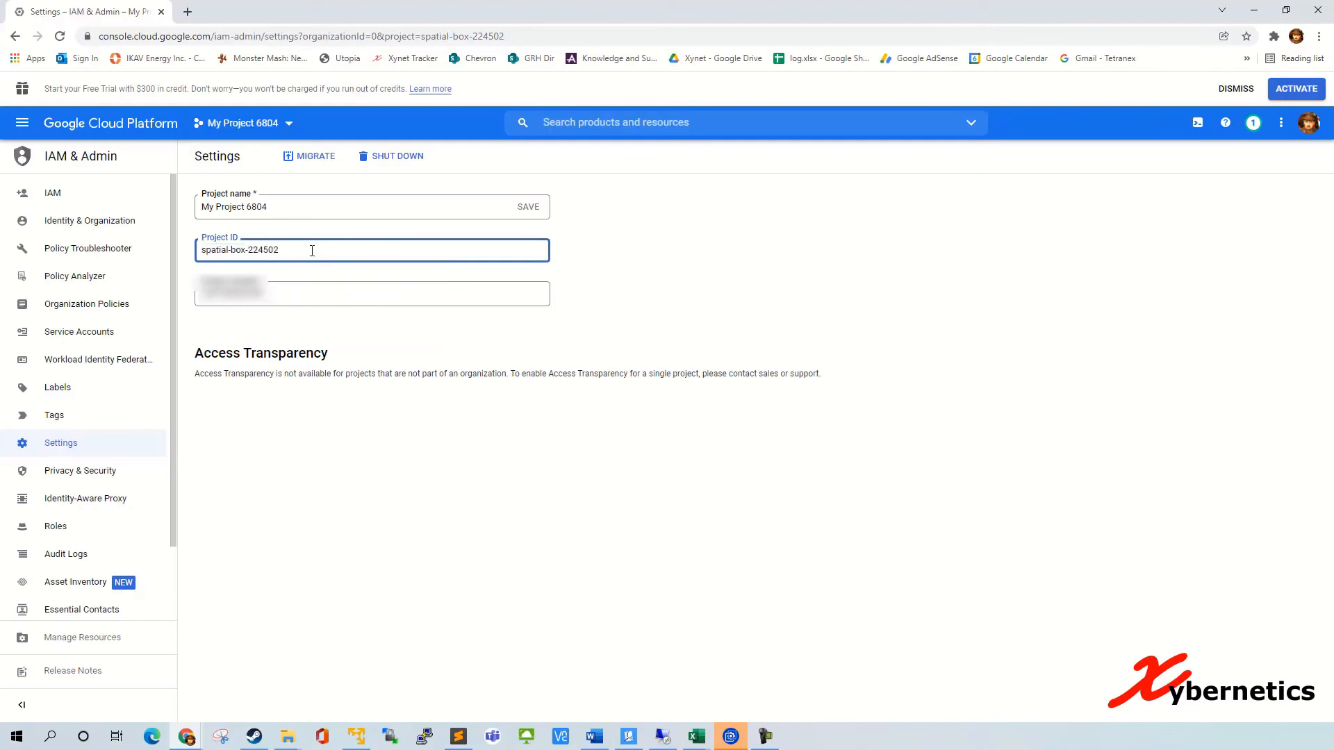
mouse_move(384, 147)
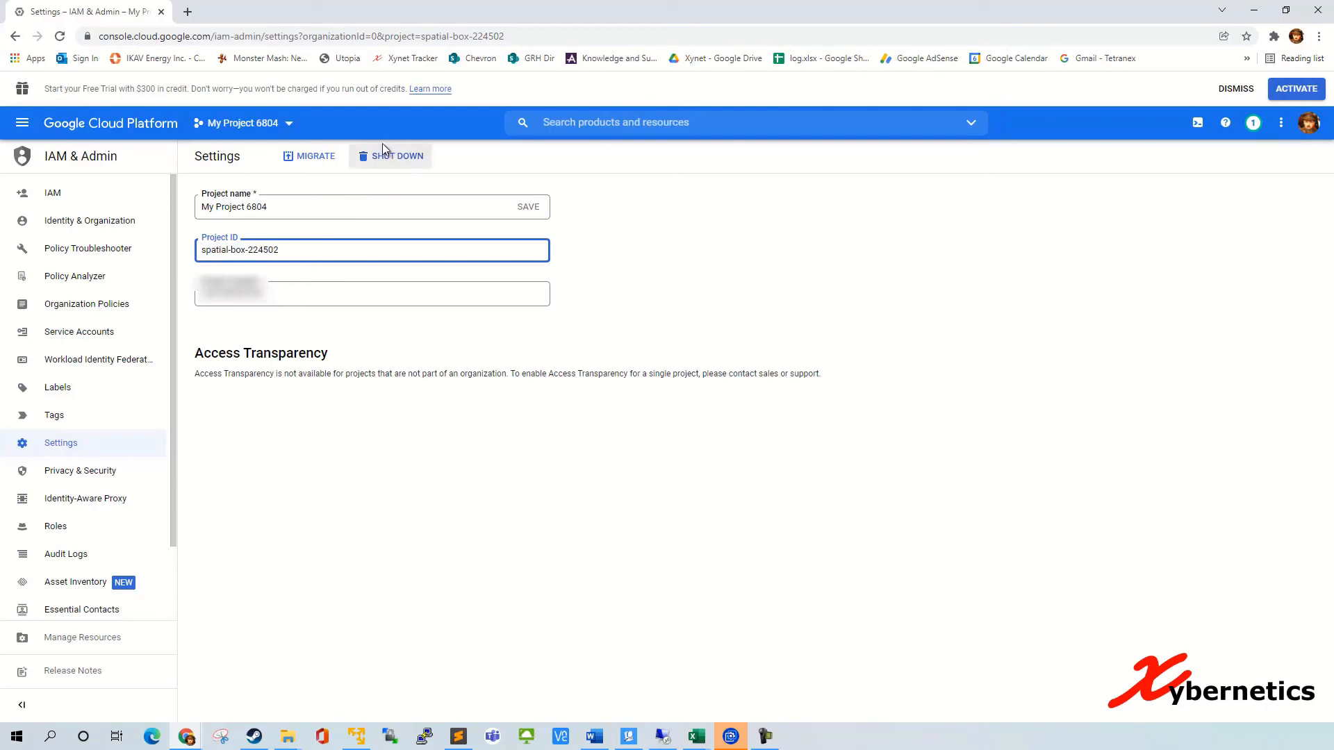
Step: Shut down My Project 6804, confirming by pasting the project ID spatial-box-224502
left_click(398, 155)
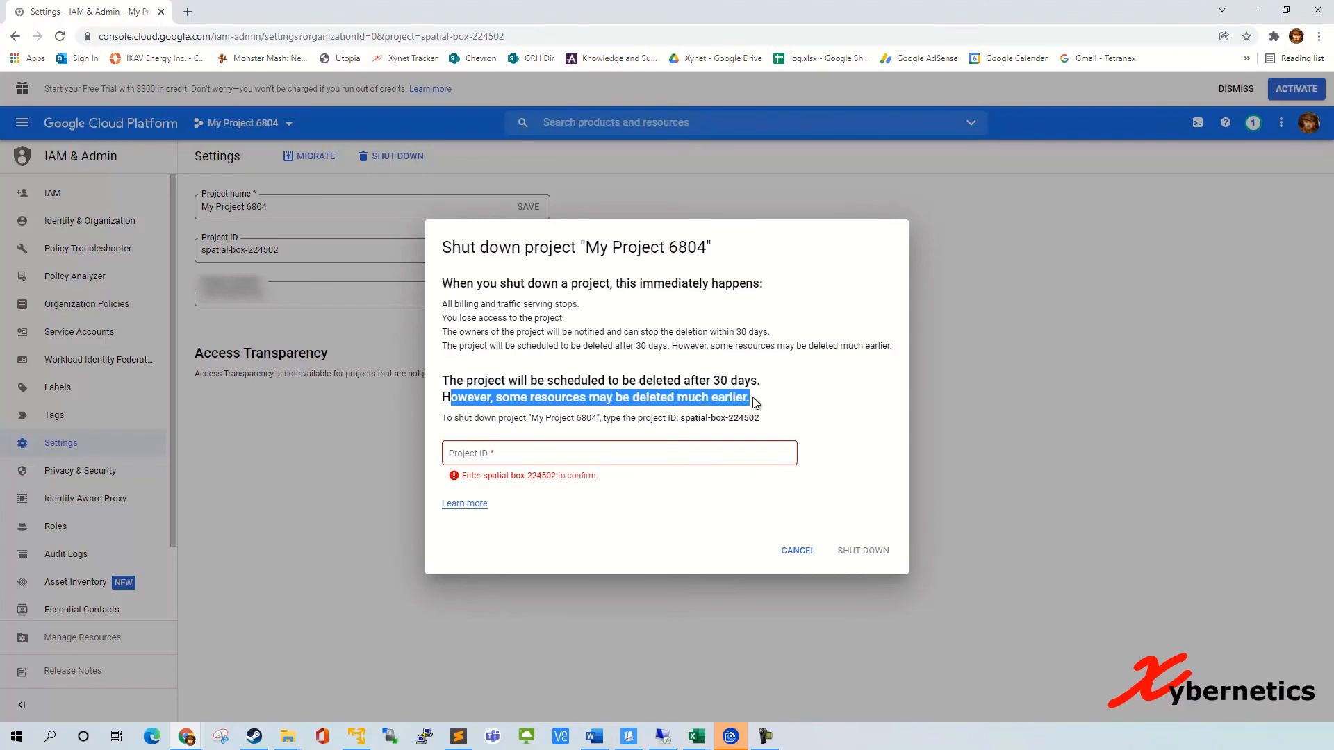
left_click(620, 453)
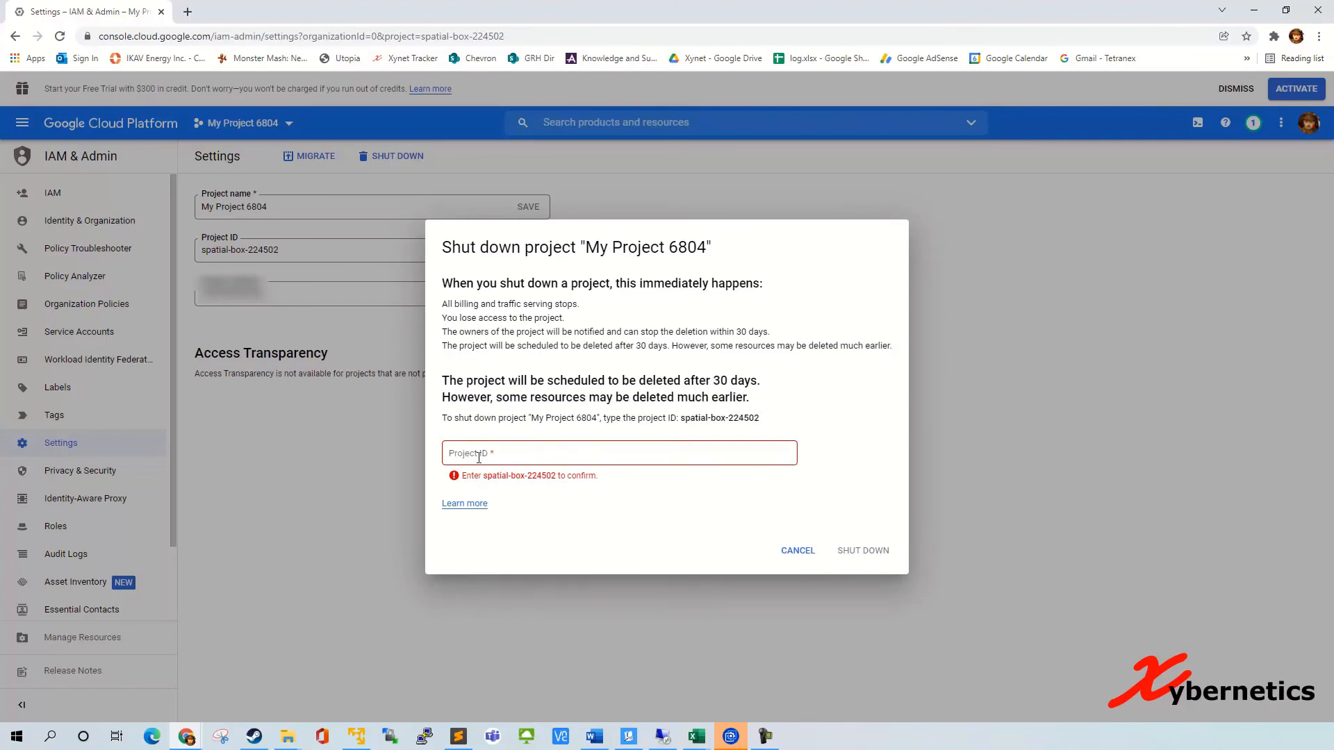
right_click(479, 453)
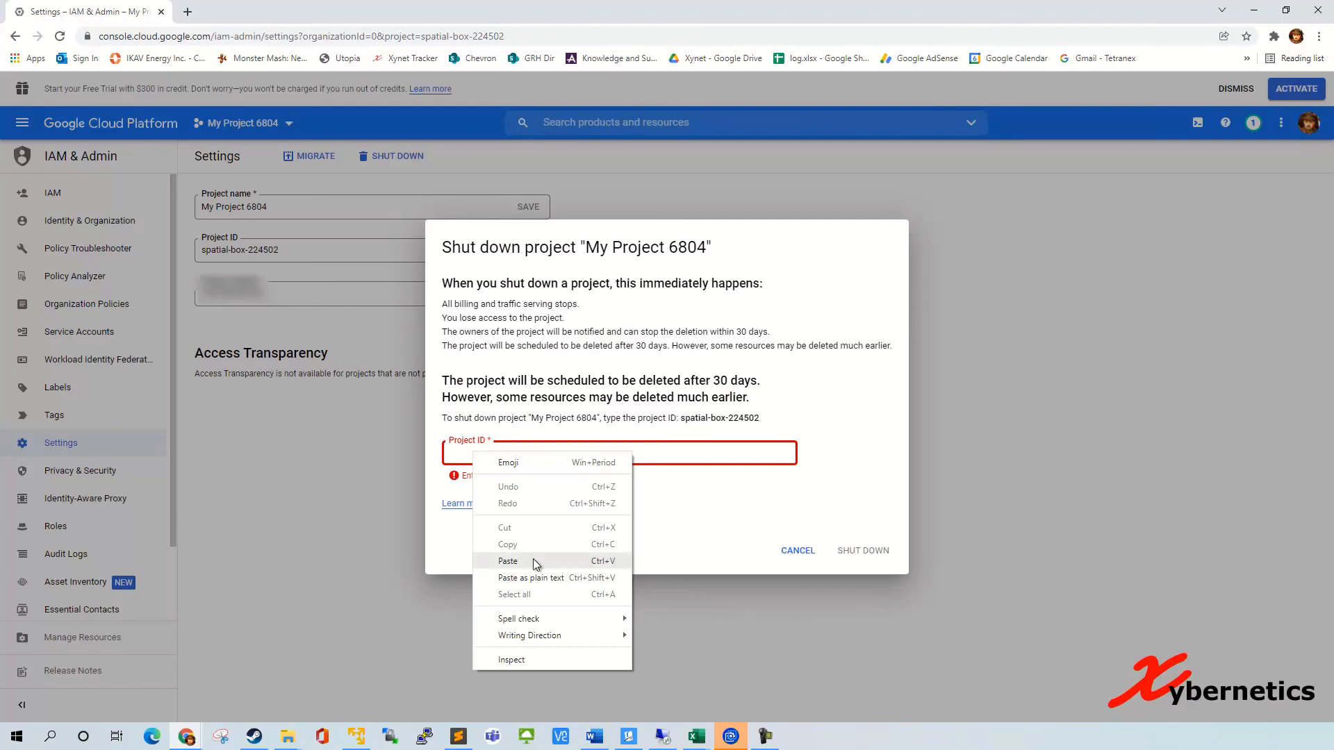
left_click(508, 560)
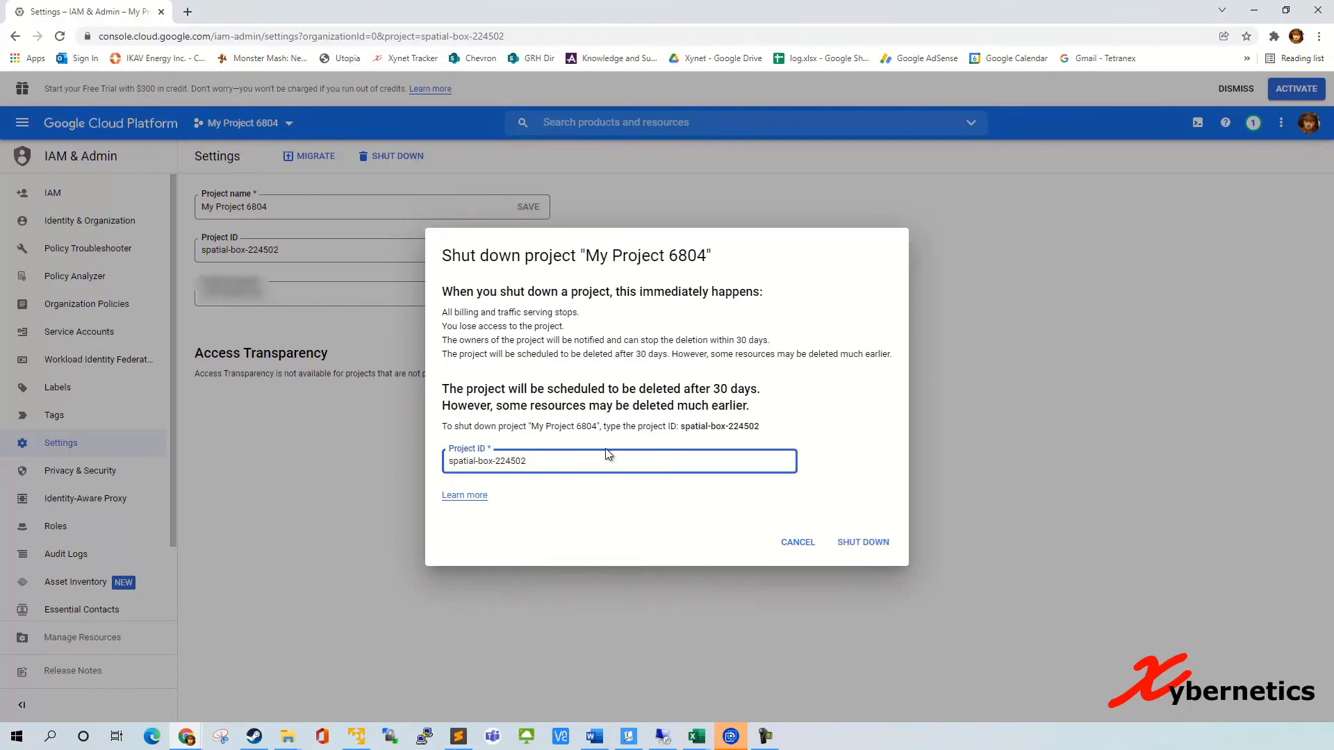
left_click(863, 542)
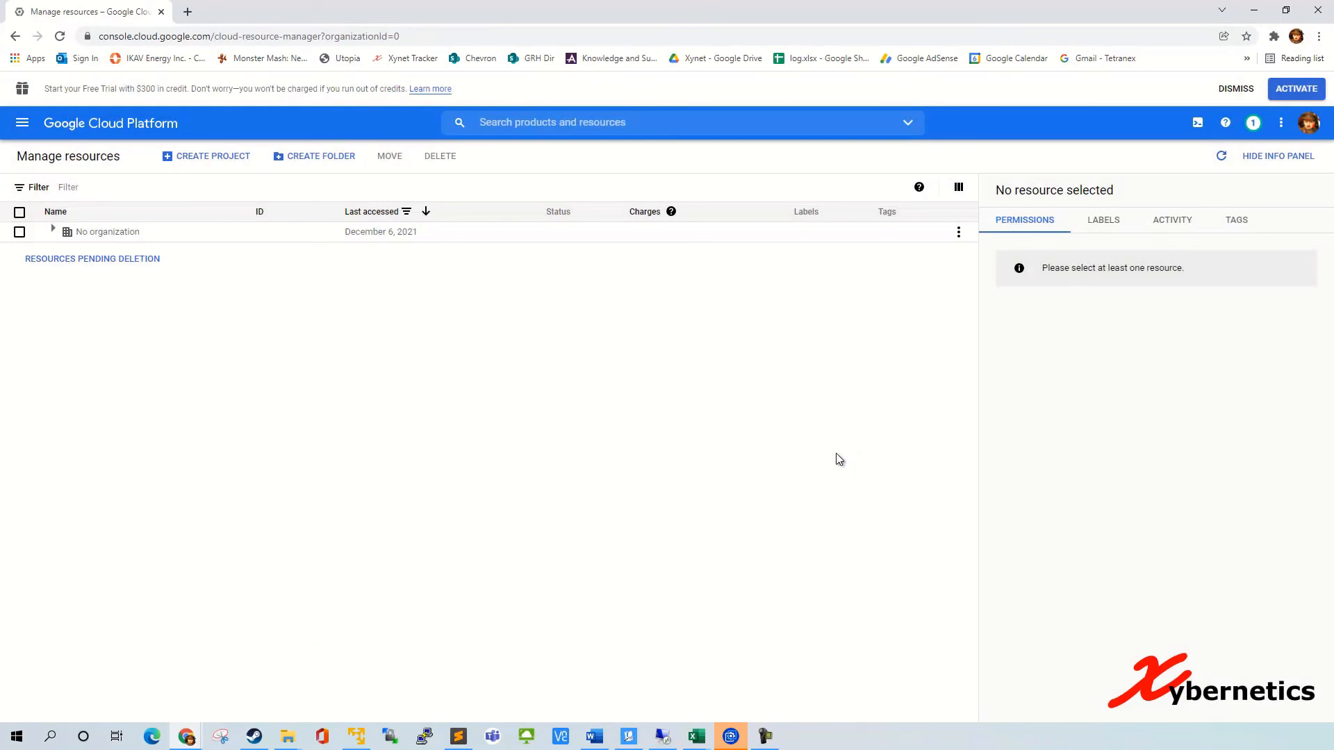
mouse_move(61, 130)
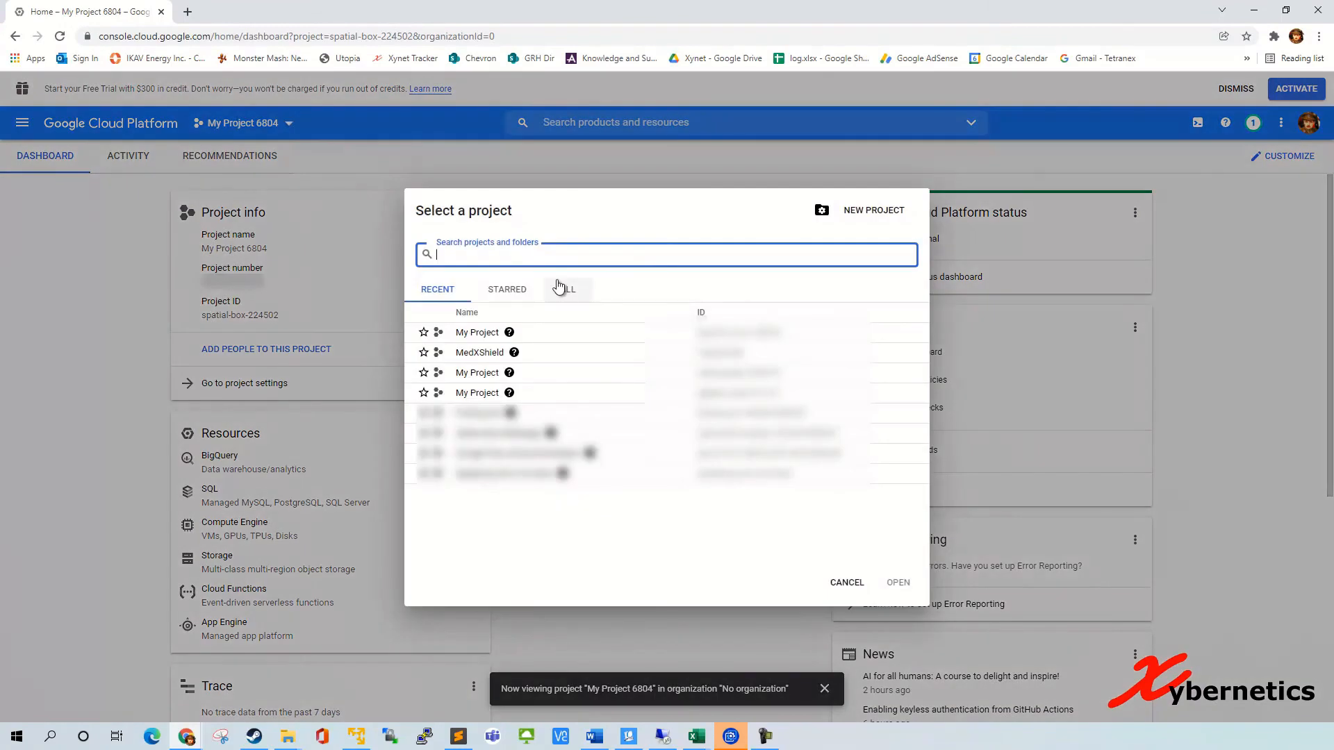
mouse_move(522, 311)
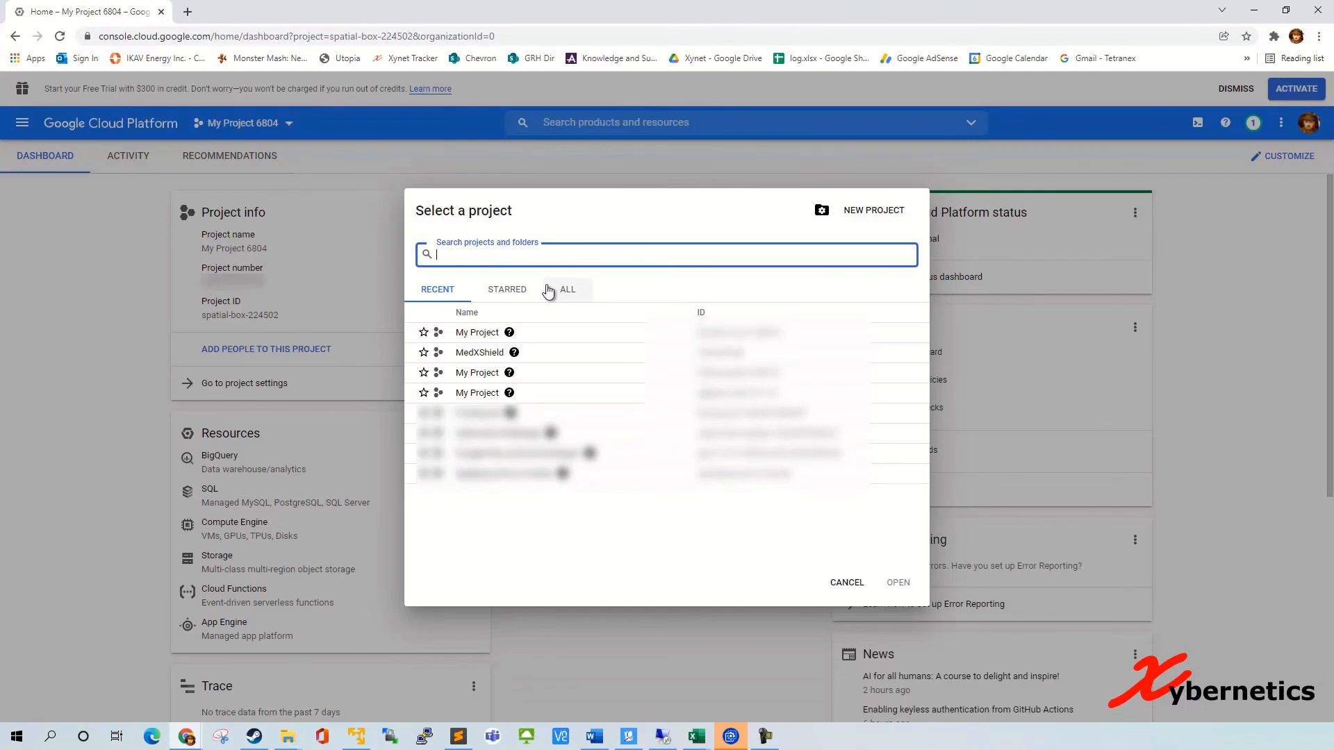
mouse_move(698, 217)
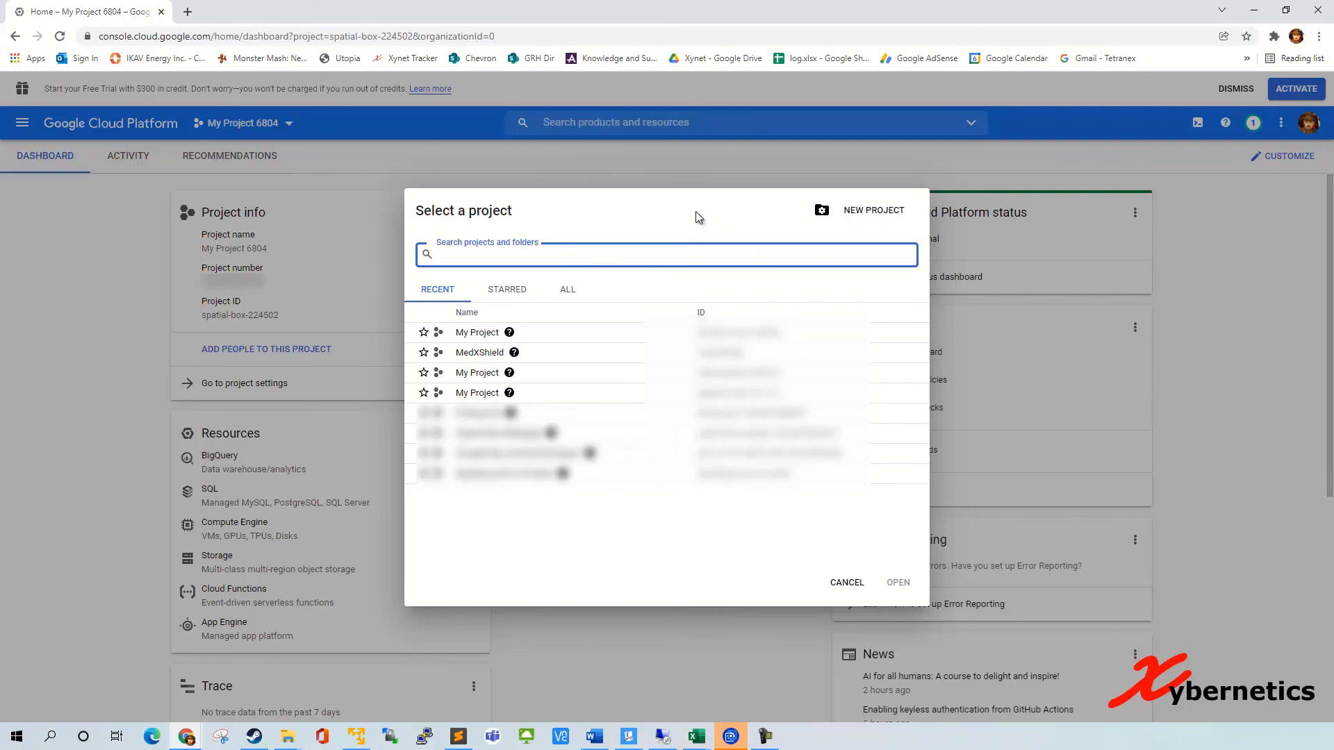
Step: Close the Select a project dialog after checking the Recent projects list
left_click(847, 582)
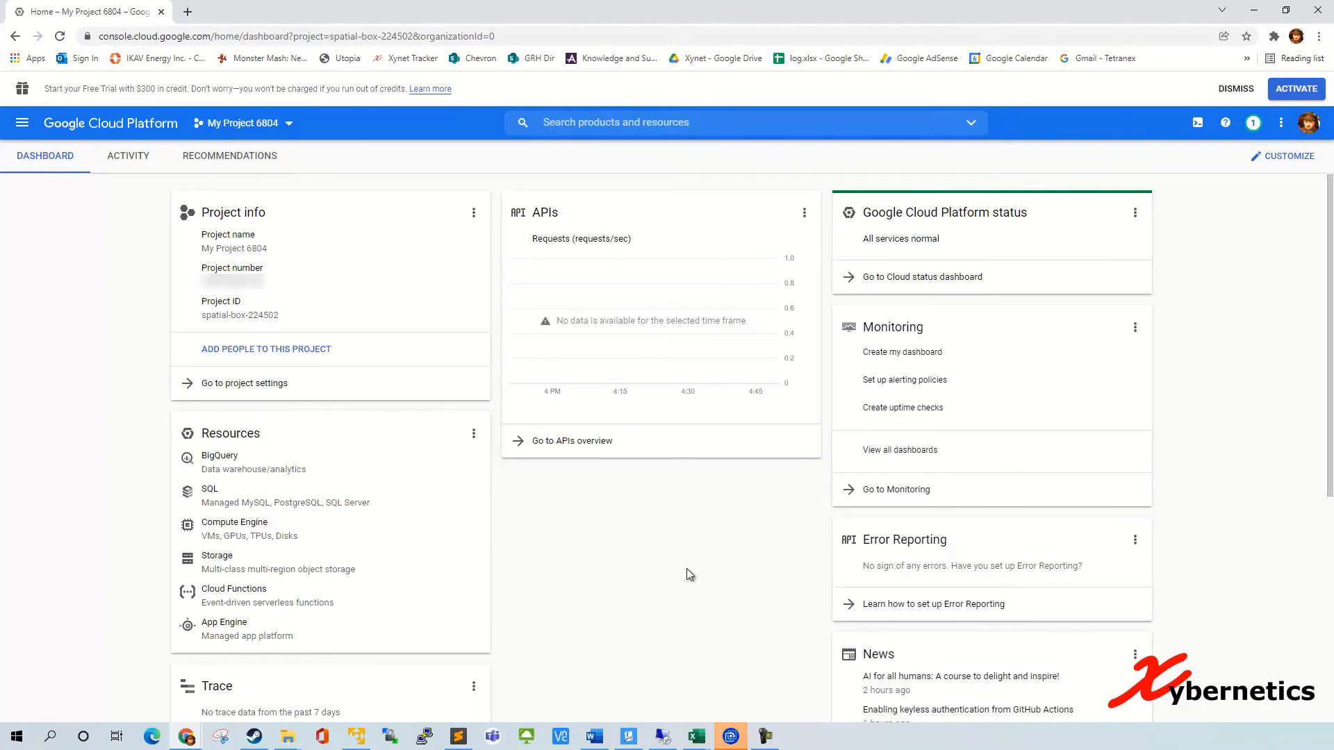
mouse_move(727, 558)
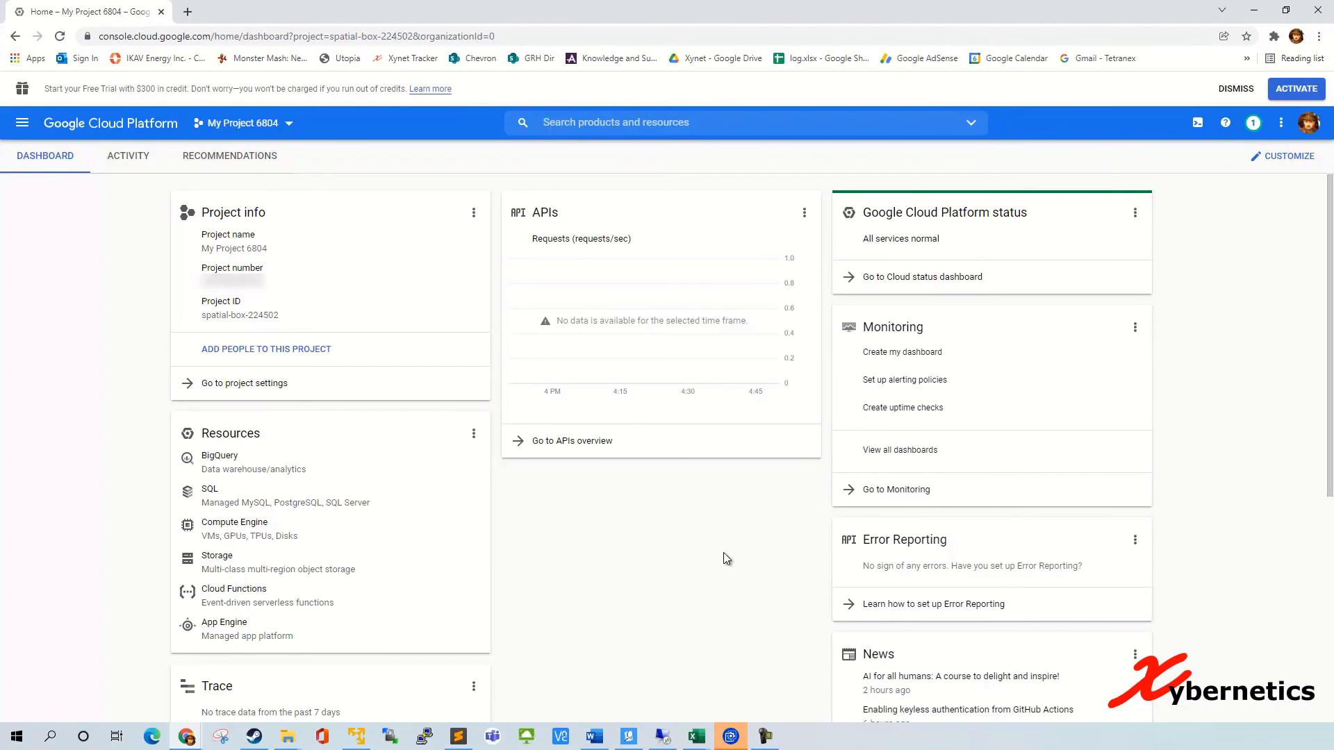